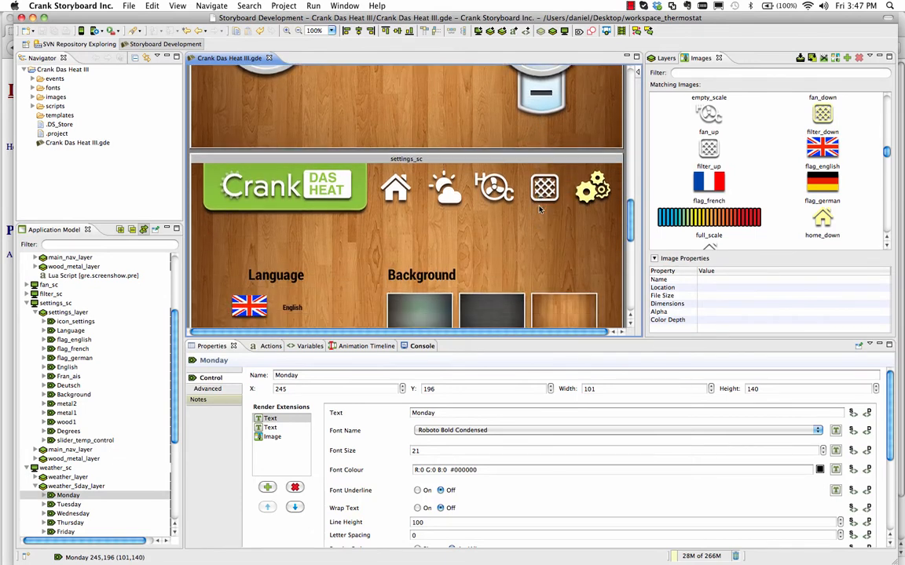
Step: Bind the Monday forecast label's text to a new 'day' variable
{"action": "scroll", "scroll_direction": "down", "scroll_amount": 3}
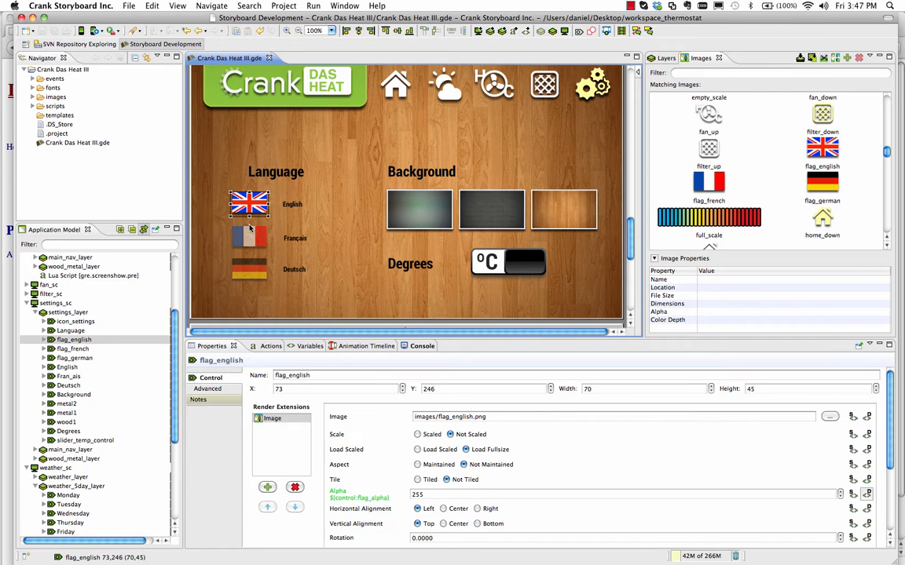
{"action": "left_click", "coordinate": [248, 270]}
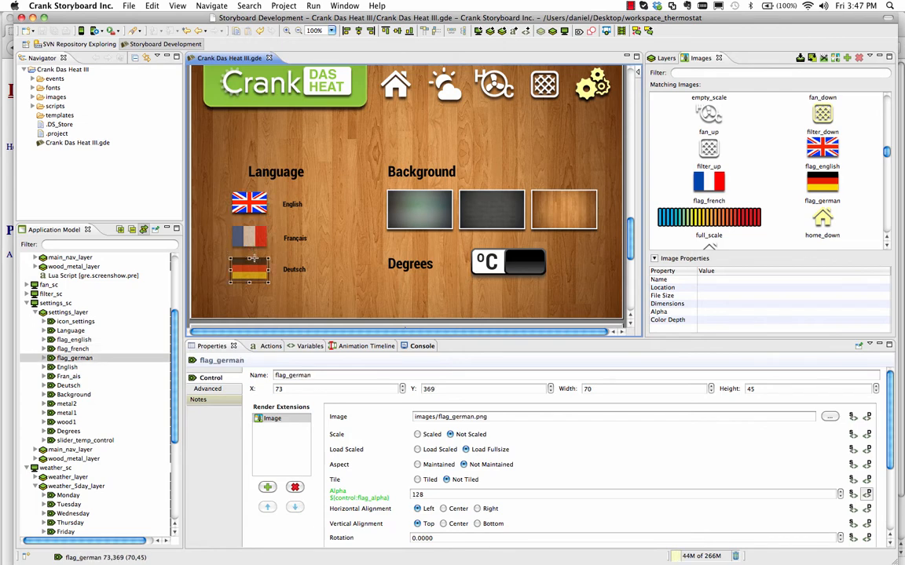
{"action": "mouse_move", "coordinate": [252, 206]}
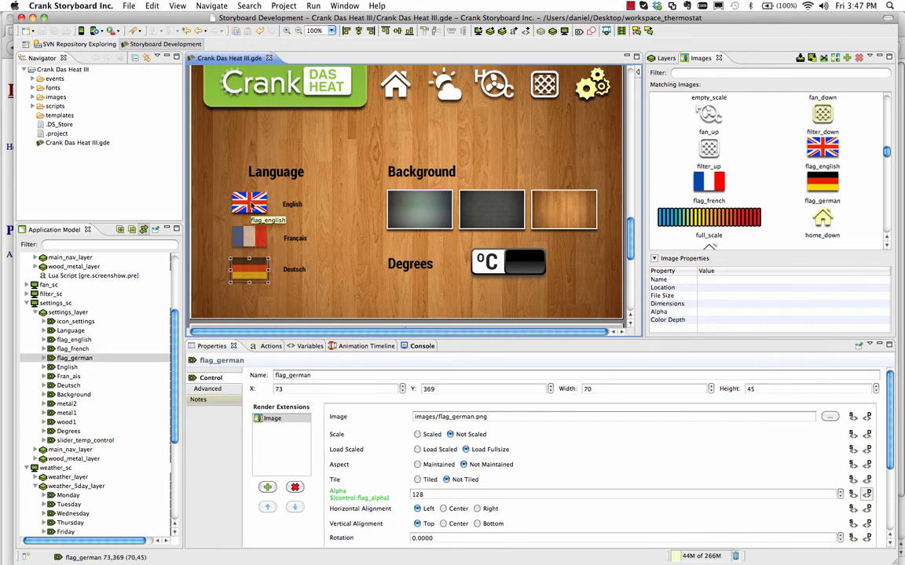
{"action": "mouse_move", "coordinate": [292, 283]}
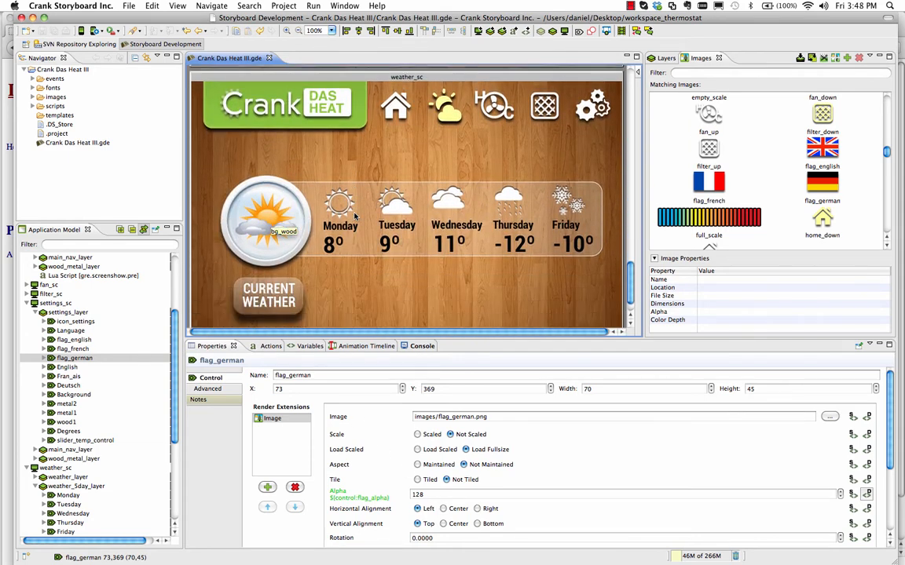
{"action": "left_click", "coordinate": [340, 212]}
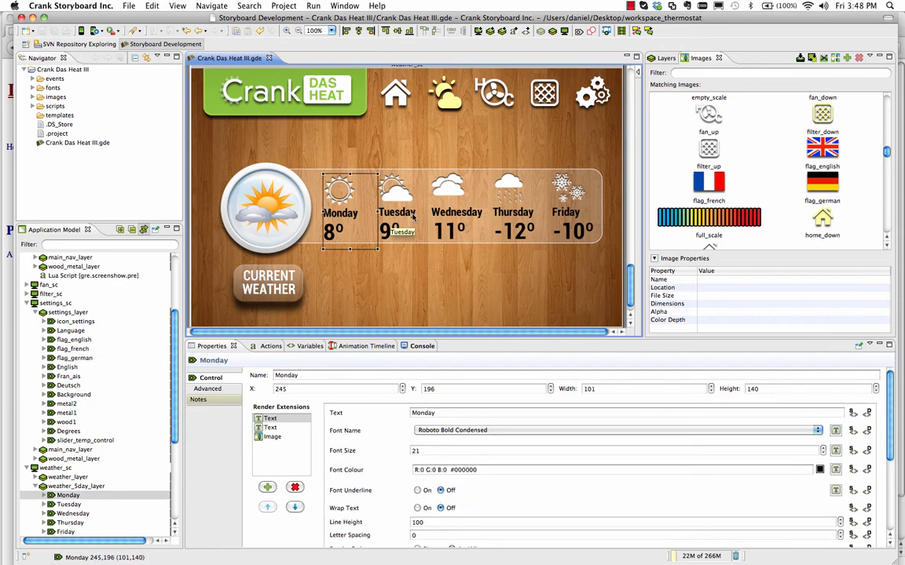
{"action": "left_click", "coordinate": [395, 212]}
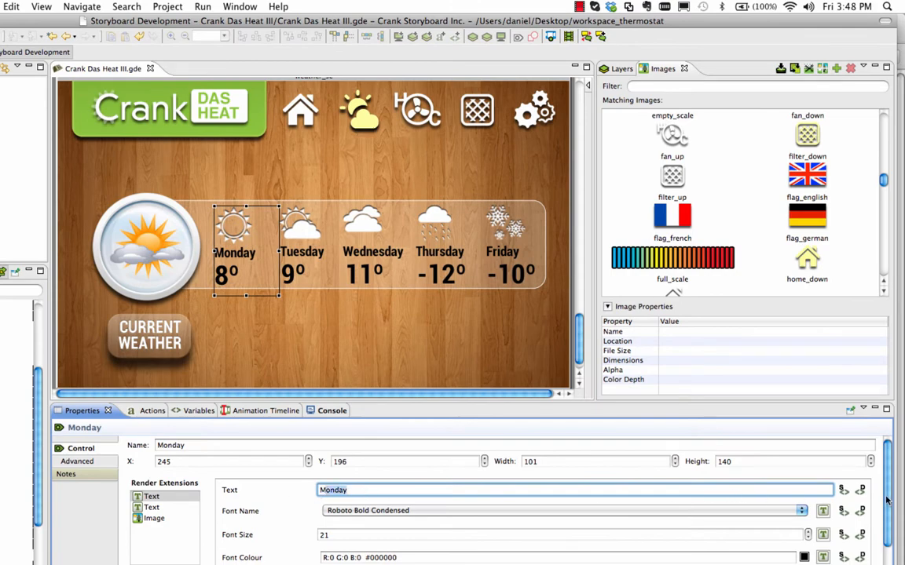
{"action": "left_click", "coordinate": [859, 490]}
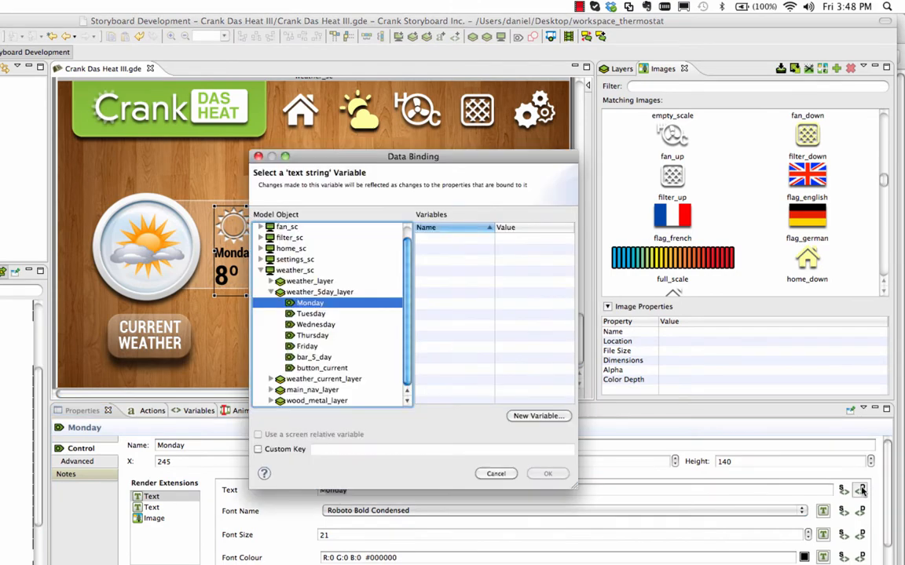
{"action": "left_click", "coordinate": [537, 415]}
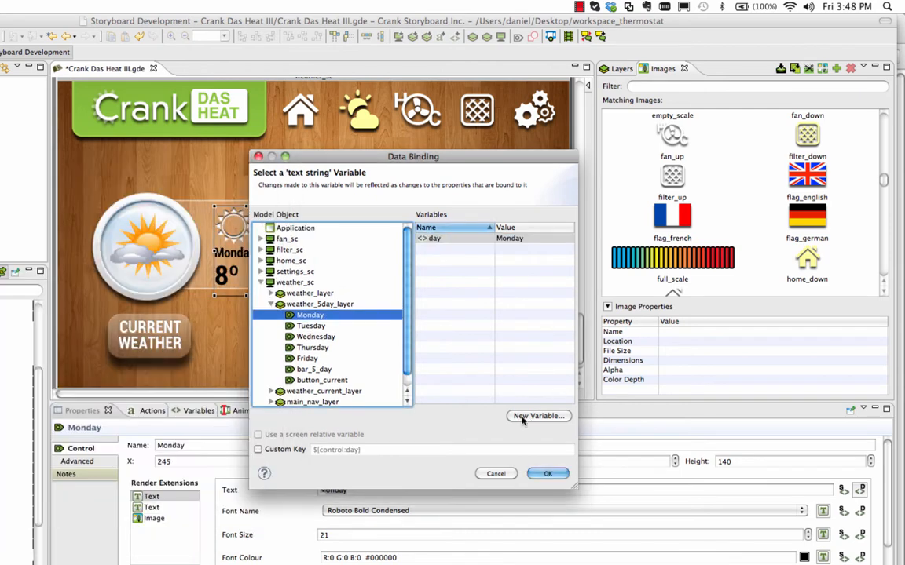
{"action": "left_click", "coordinate": [547, 472]}
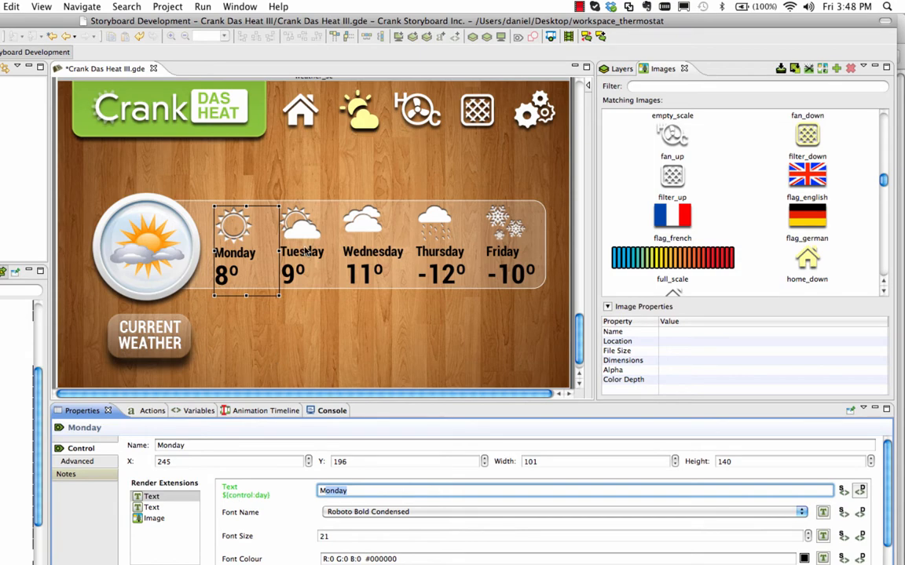
Step: Bind the Tuesday forecast label's text to a new 'day' variable
{"action": "left_click", "coordinate": [859, 490]}
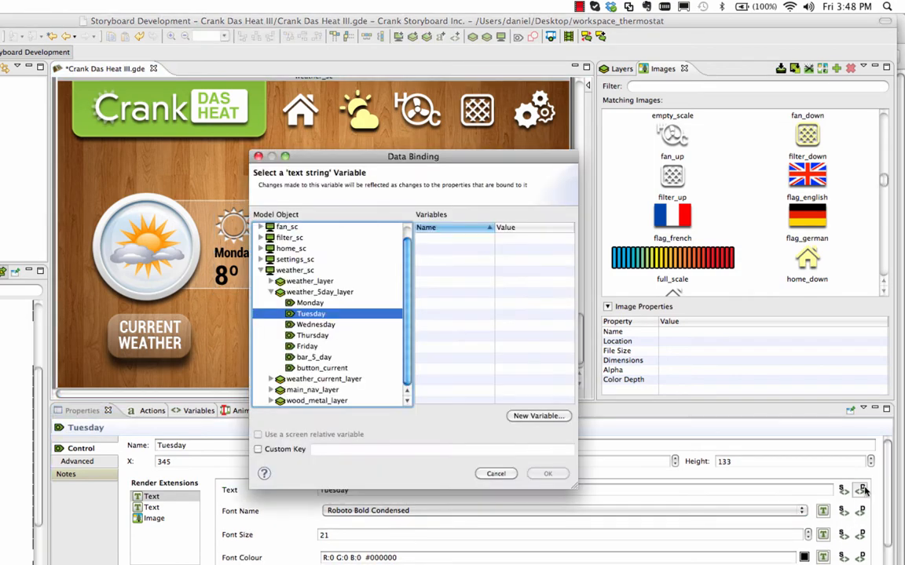
{"action": "left_click", "coordinate": [537, 414]}
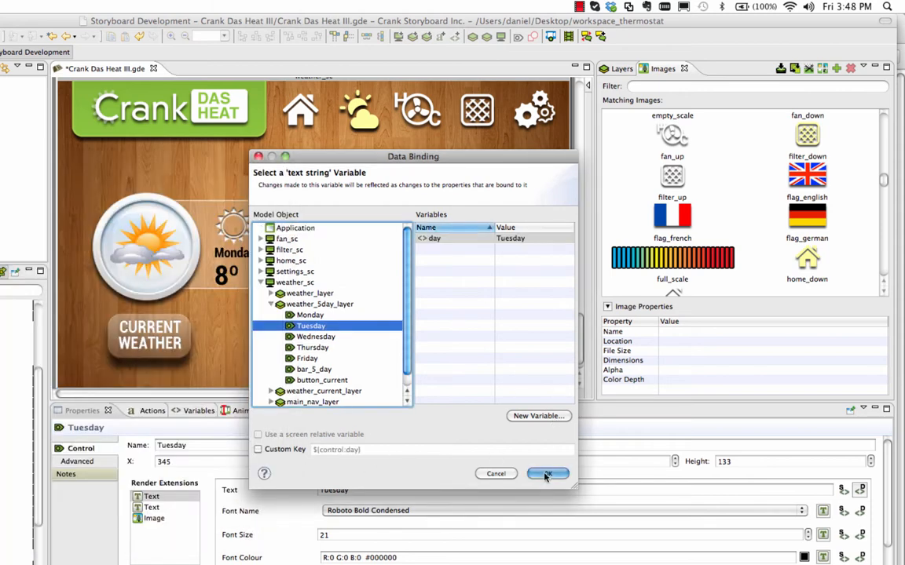
{"action": "left_click", "coordinate": [547, 474]}
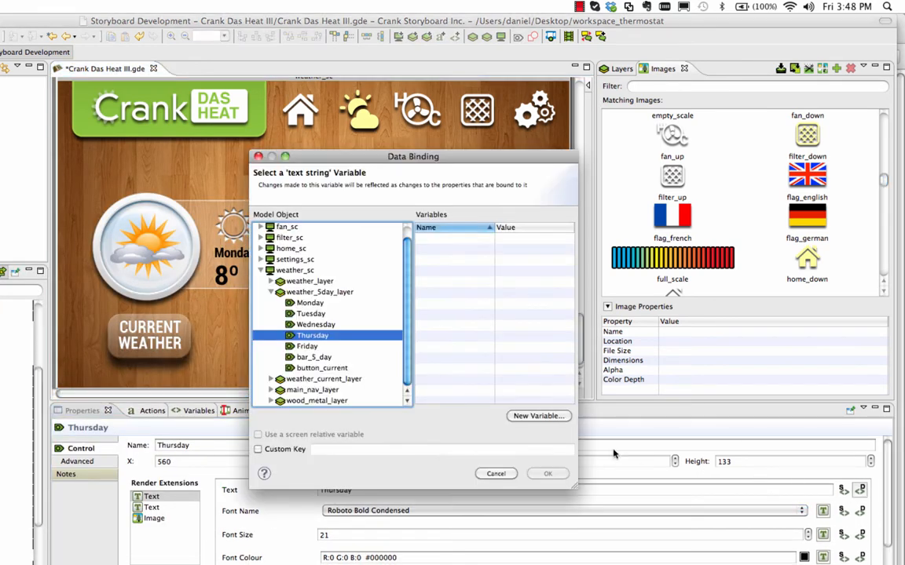
Step: Create Thursday's 'day' variable and bind Friday's text to the 'day' variable
{"action": "left_click", "coordinate": [538, 416]}
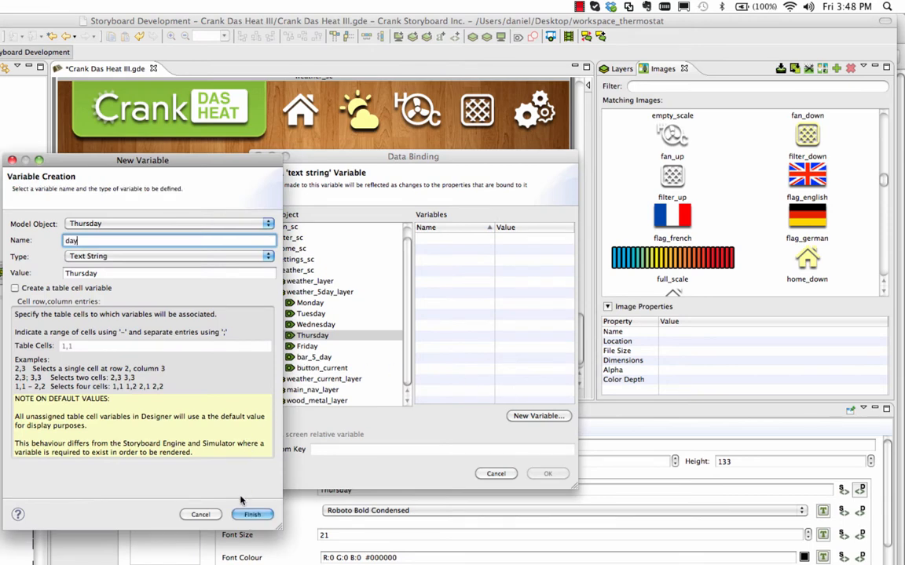
{"action": "left_click", "coordinate": [251, 516]}
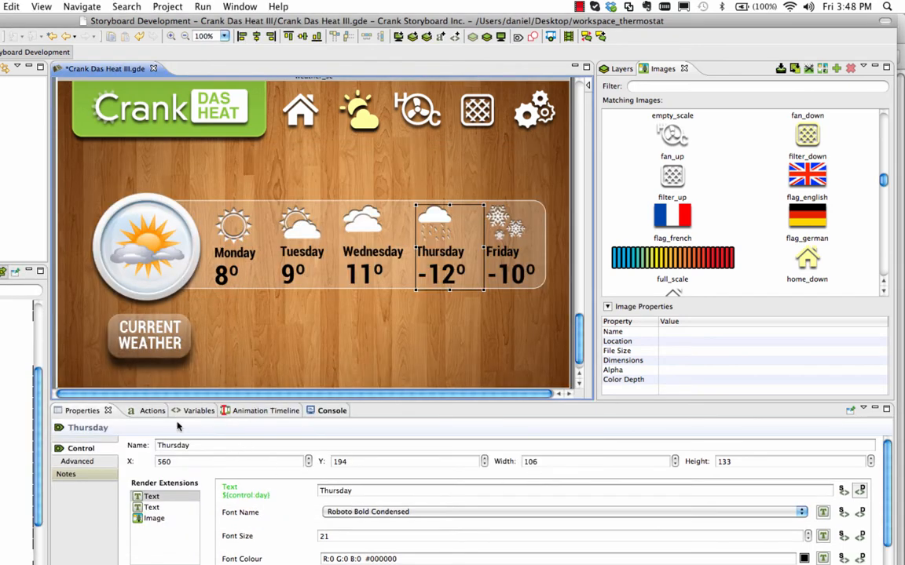
{"action": "left_click", "coordinate": [176, 410]}
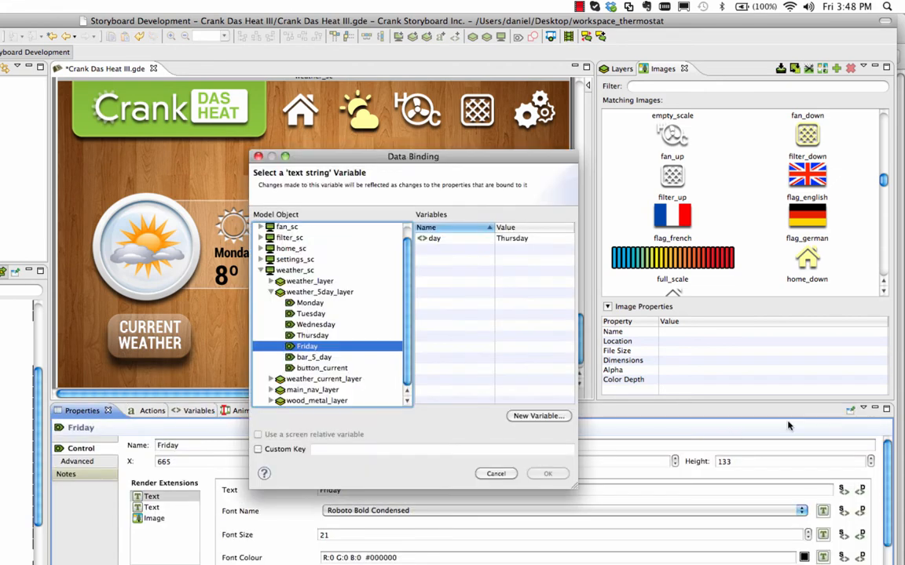
{"action": "left_click", "coordinate": [455, 239]}
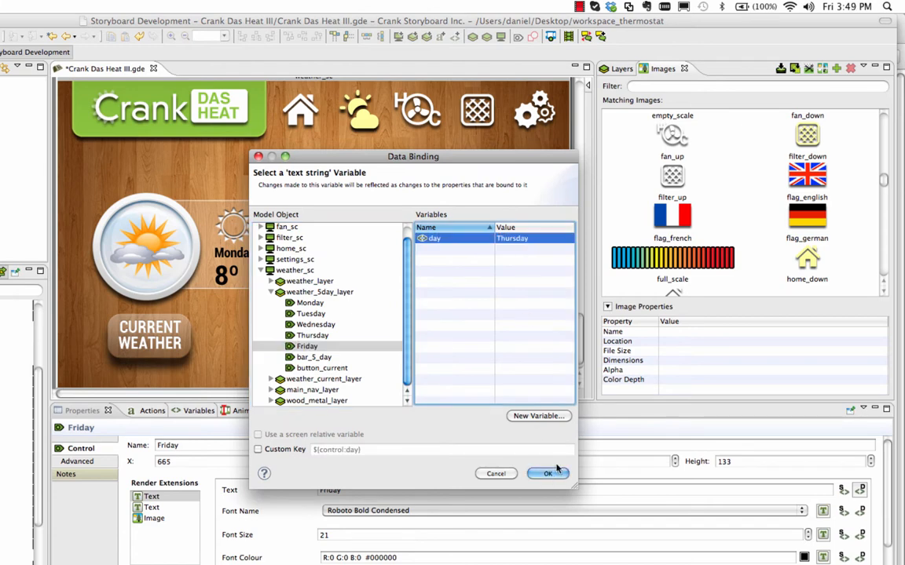
{"action": "left_click", "coordinate": [548, 472]}
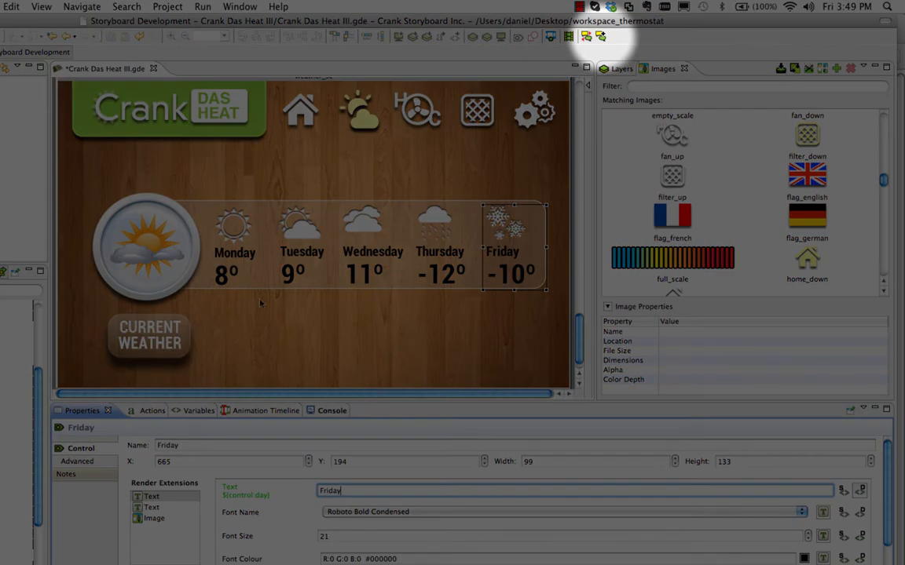
Step: Export the text variables as english.csv in the translations folder
{"action": "left_click", "coordinate": [598, 36]}
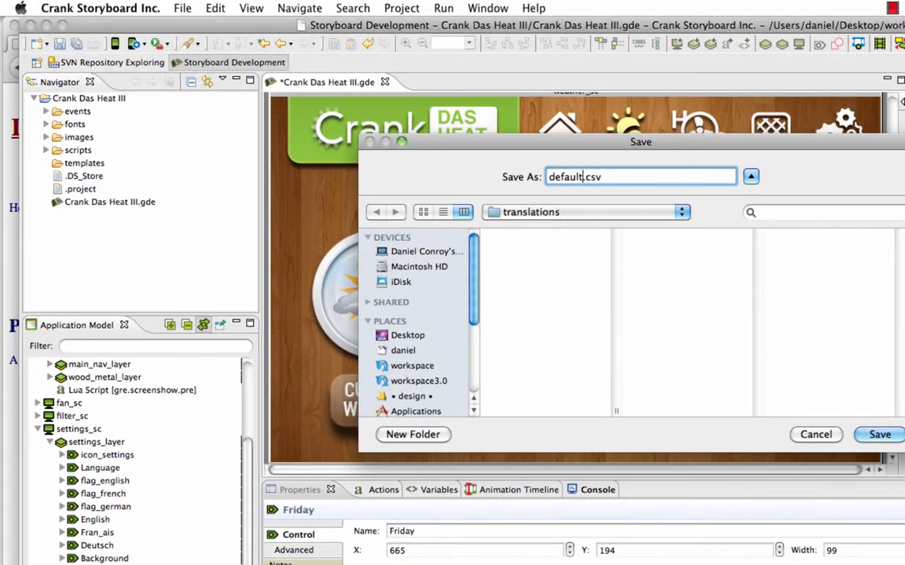
{"action": "type", "text": "english"}
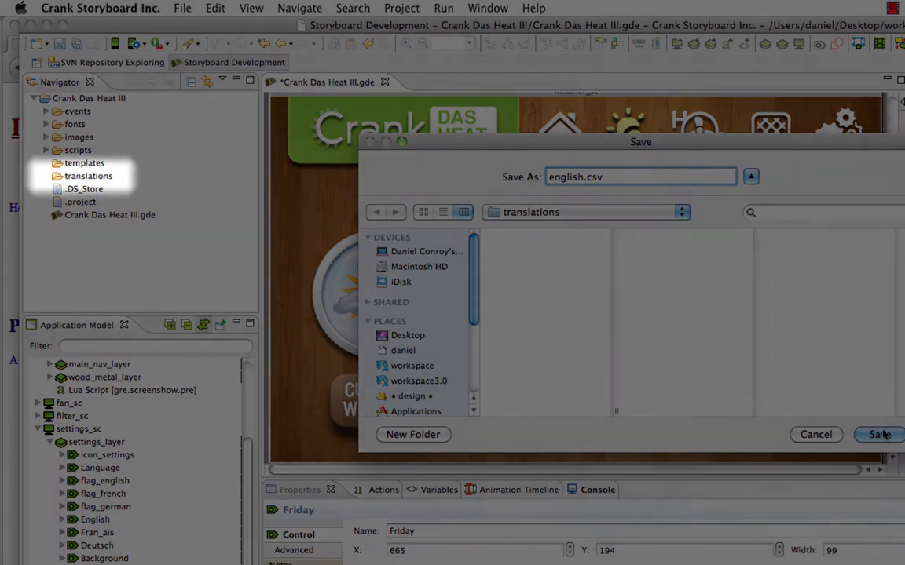
{"action": "left_click", "coordinate": [880, 433]}
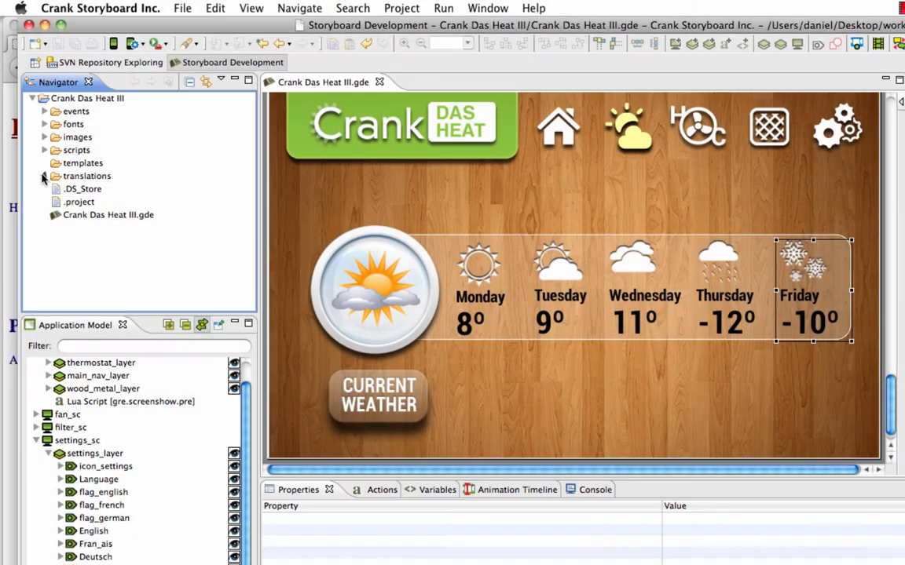
Step: Delete the thermostat temperature line from english.csv, leaving the five weekday entries, and close it
{"action": "right_click", "coordinate": [81, 188]}
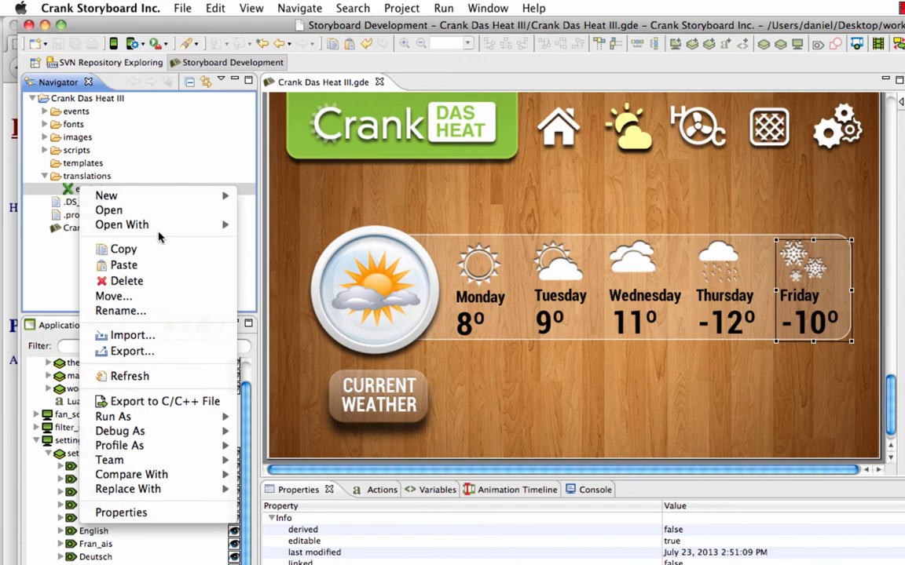
{"action": "left_click", "coordinate": [109, 210]}
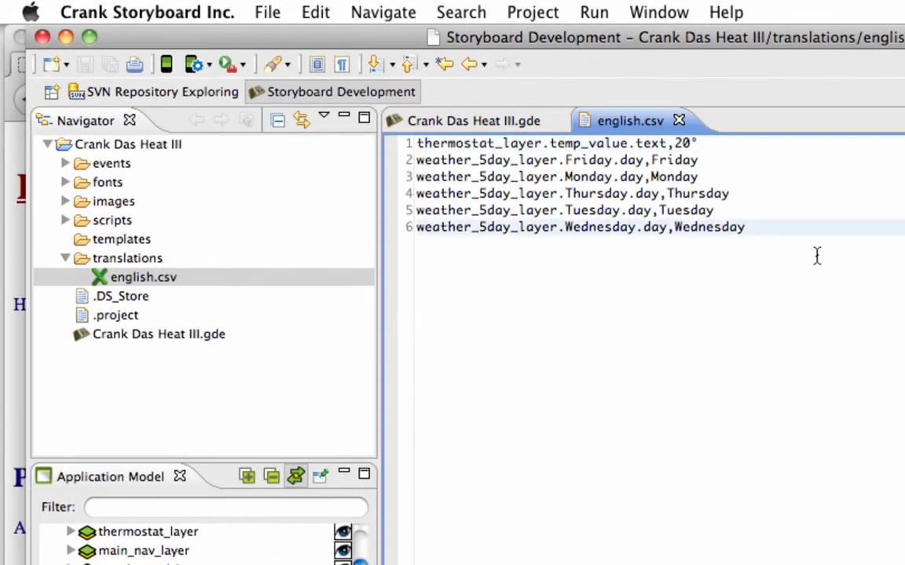
{"action": "left_click", "coordinate": [698, 160]}
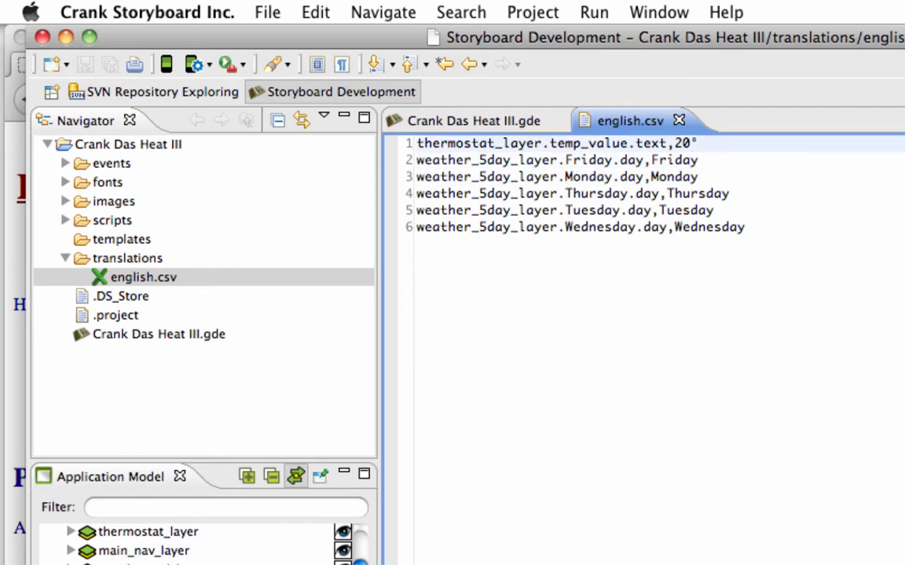
{"action": "left_click", "coordinate": [550, 145]}
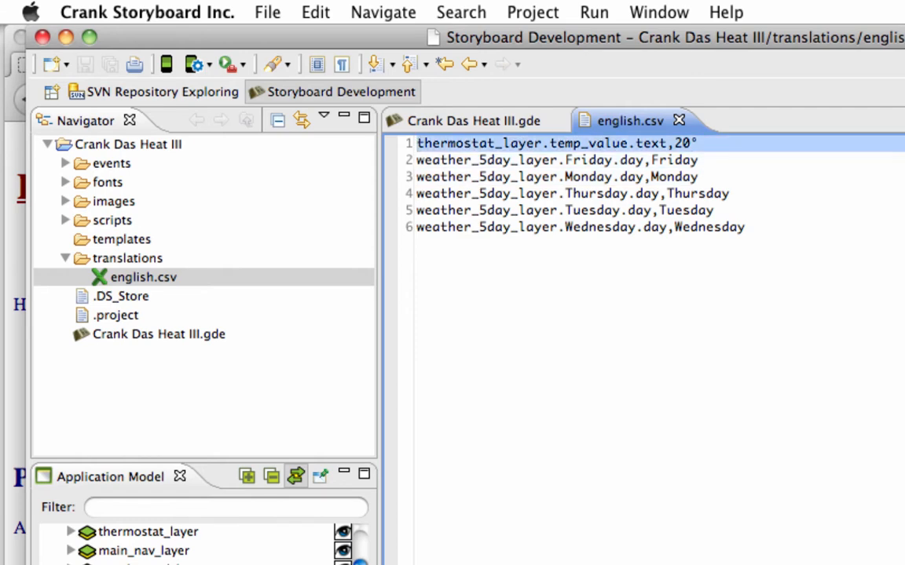
{"action": "key", "text": "Delete"}
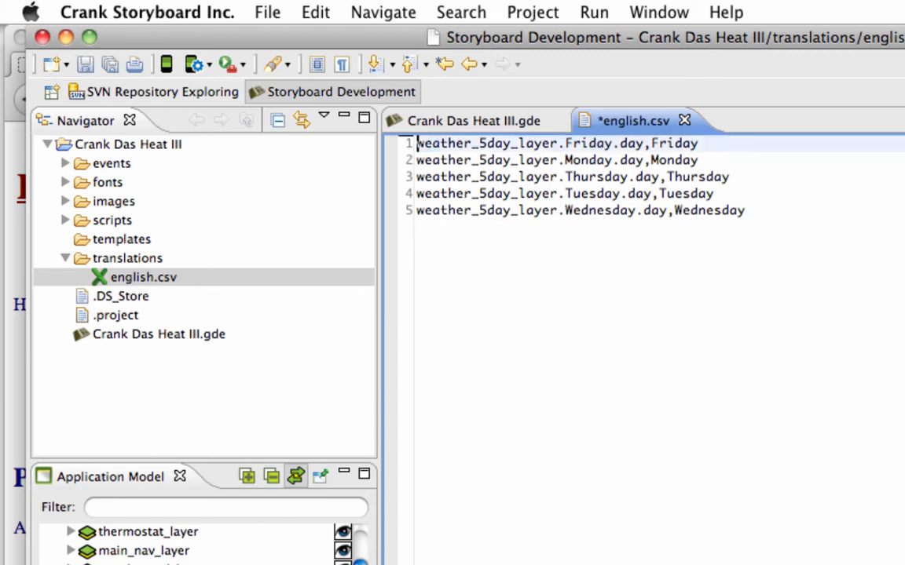
{"action": "mouse_move", "coordinate": [685, 120]}
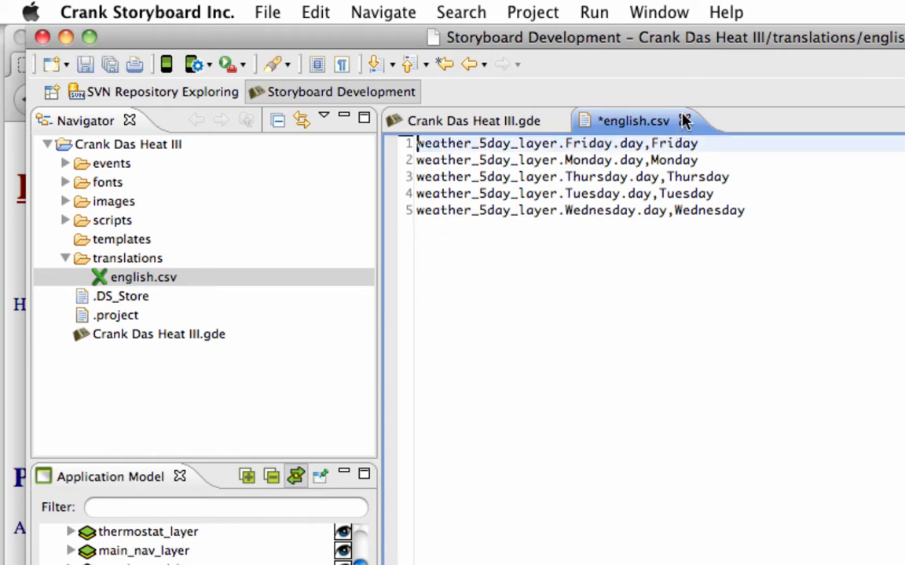
{"action": "left_click", "coordinate": [685, 121]}
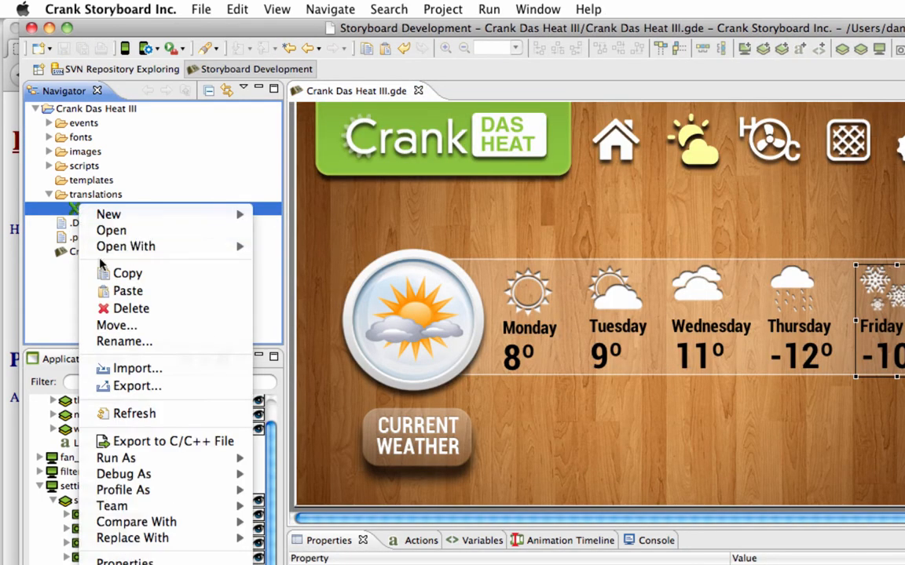
Step: Open french.csv from the translations folder with the plain Text Editor
{"action": "left_click", "coordinate": [127, 291]}
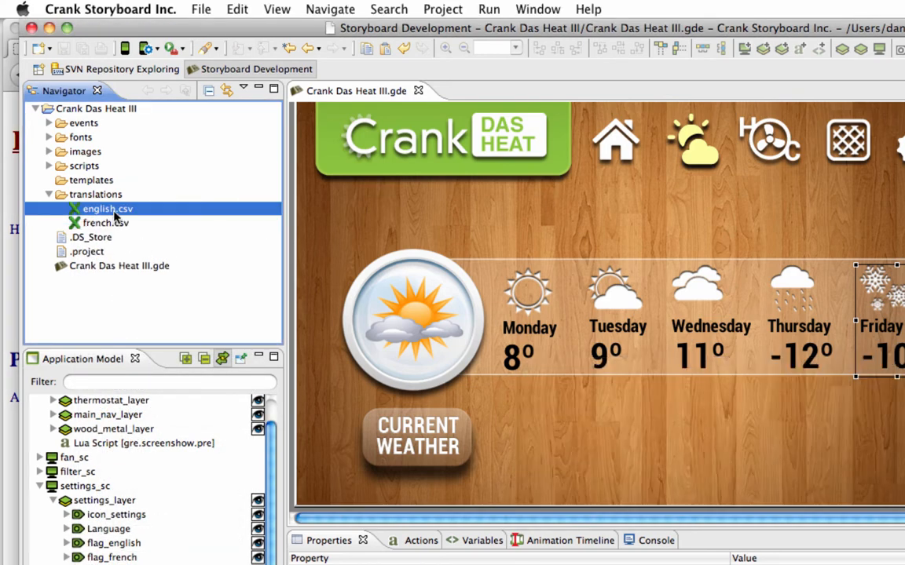
{"action": "right_click", "coordinate": [101, 223]}
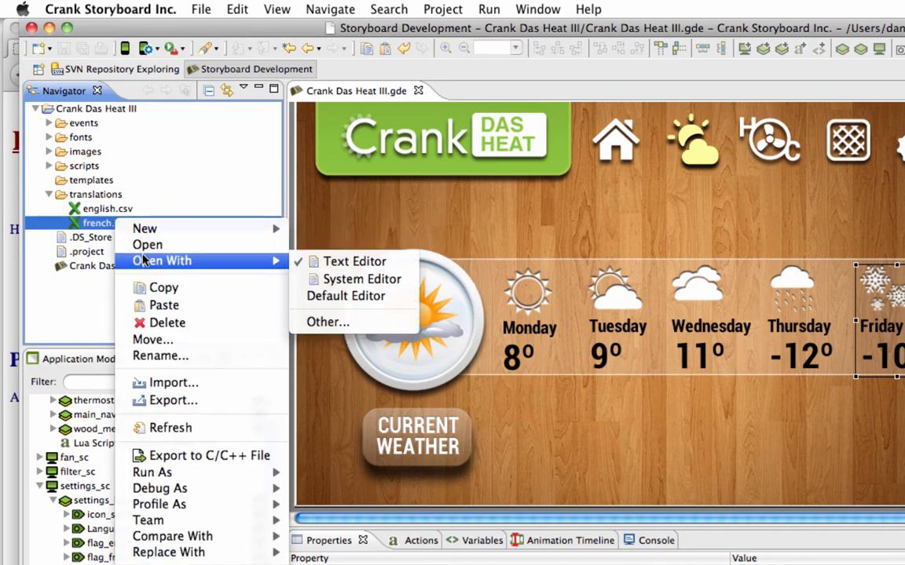
{"action": "left_click", "coordinate": [355, 261]}
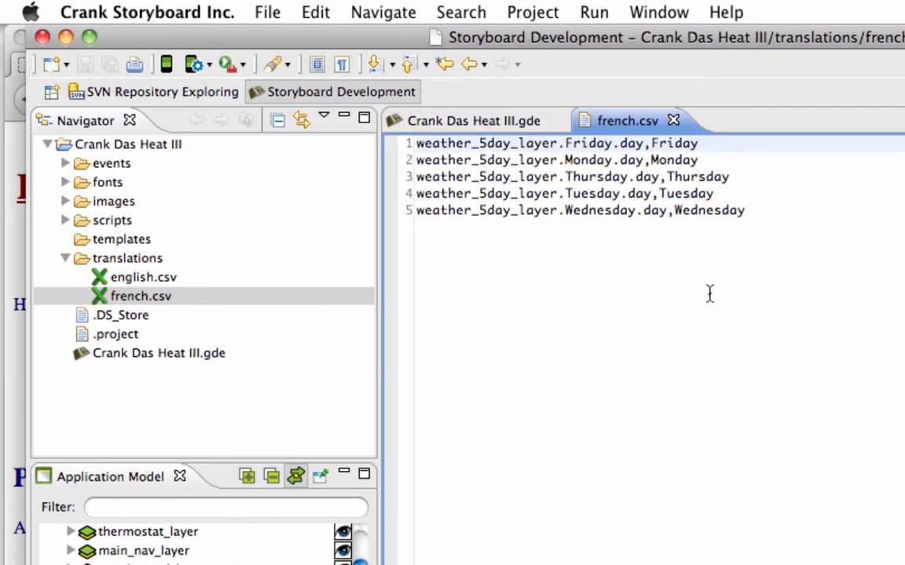
Step: Replace the English day values with vendredi, lundi, jeudi, mardi and mercredi
{"action": "left_click", "coordinate": [698, 143]}
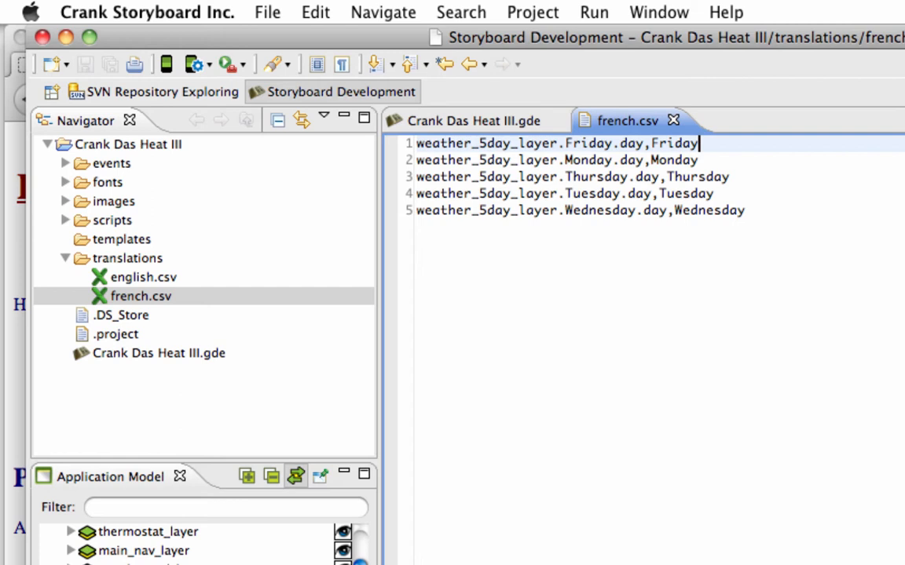
{"action": "type", "text": "vendr"}
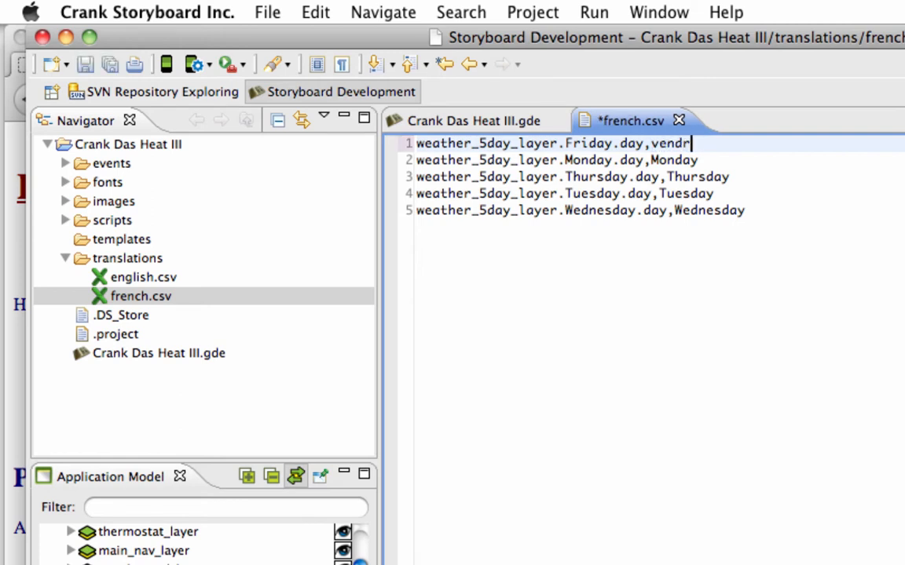
{"action": "type", "text": "edi"}
{"action": "left_click", "coordinate": [658, 160]}
{"action": "type", "text": "lu"}
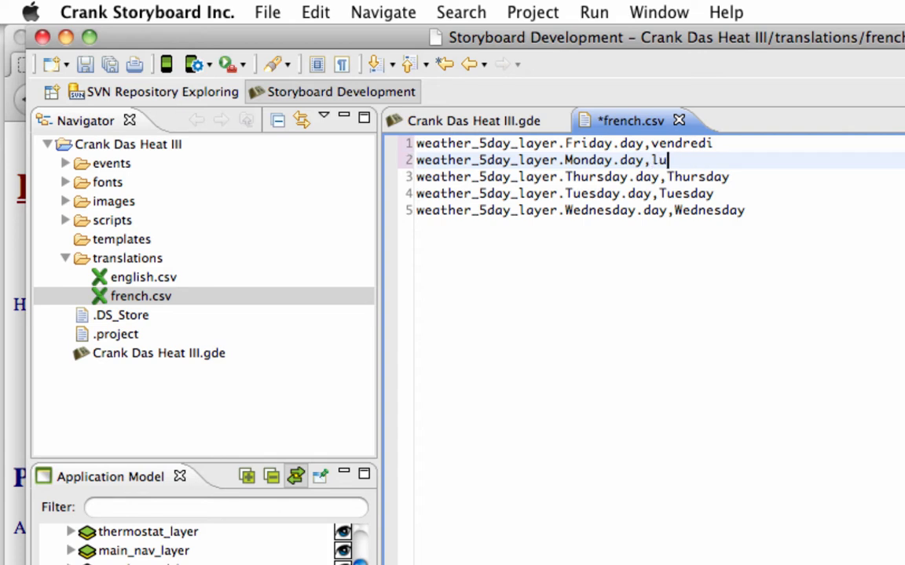
{"action": "type", "text": "ndi"}
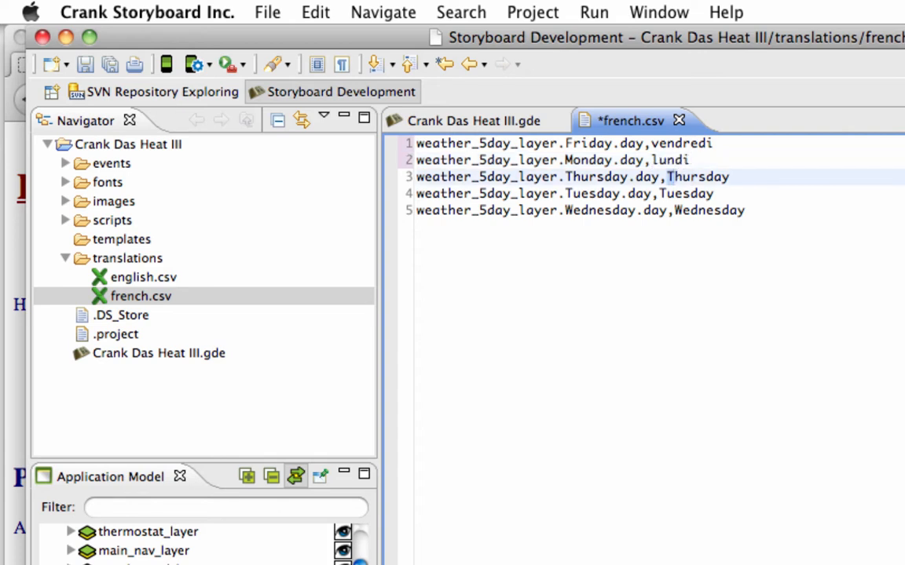
{"action": "type", "text": "jeudi"}
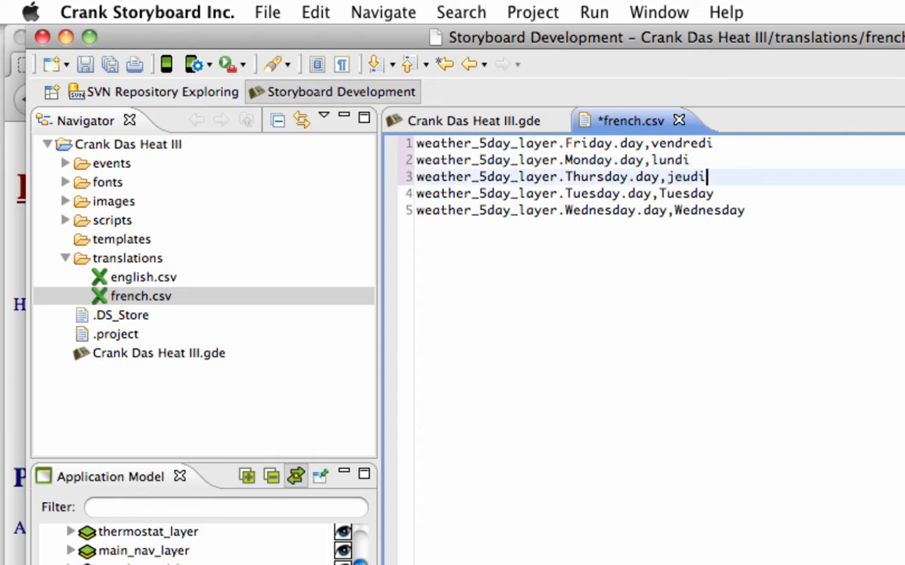
{"action": "left_click", "coordinate": [662, 193]}
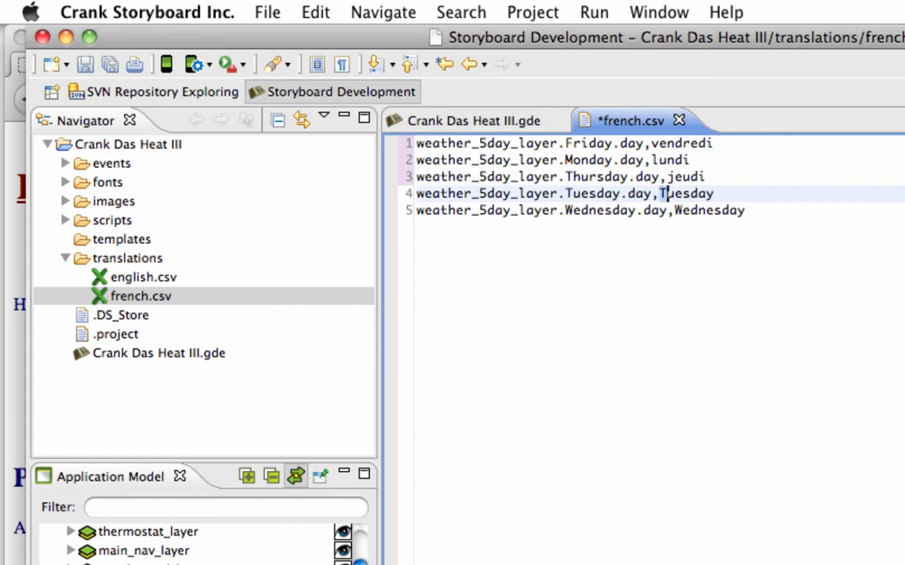
{"action": "type", "text": "mardi"}
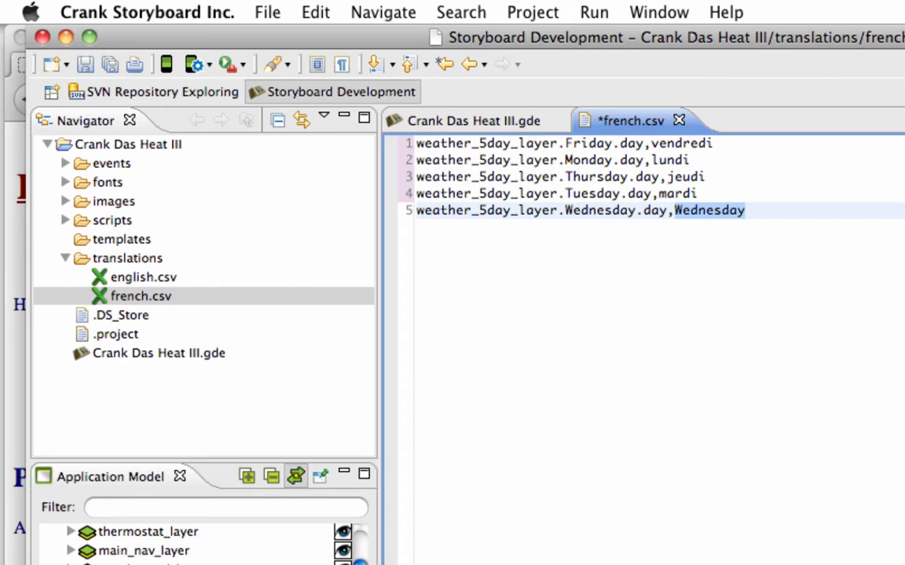
{"action": "type", "text": "mercredi"}
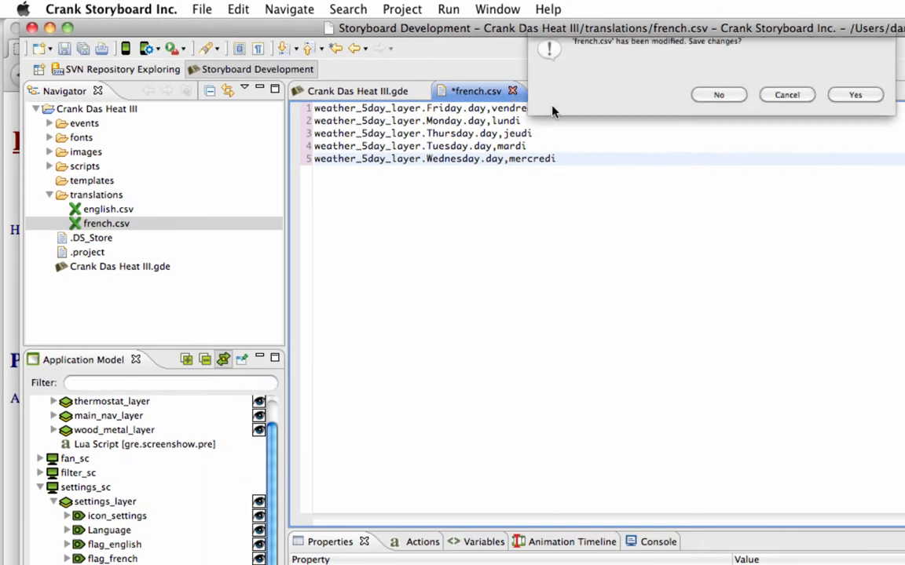
Step: Paste a copy of english.csv into translations as german.csv and open it
{"action": "right_click", "coordinate": [106, 223]}
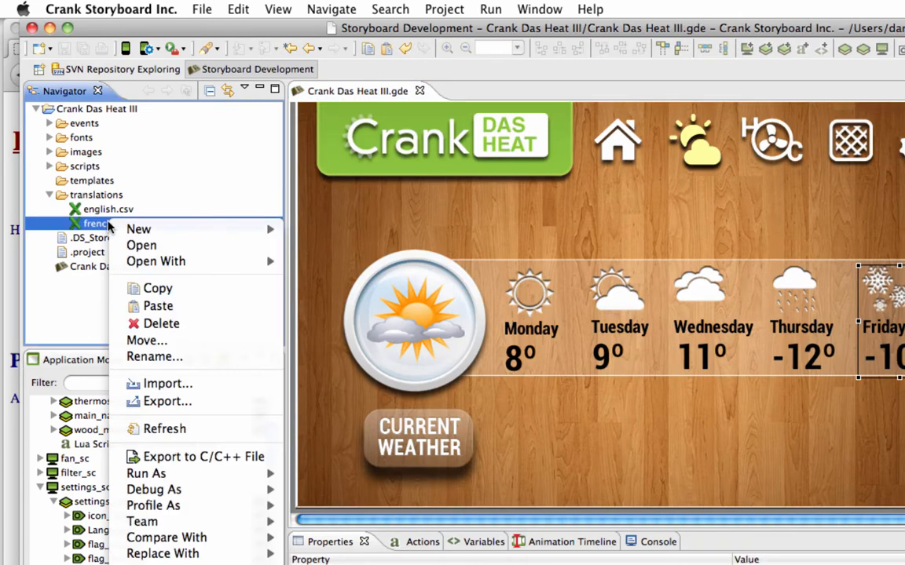
{"action": "left_click", "coordinate": [157, 305]}
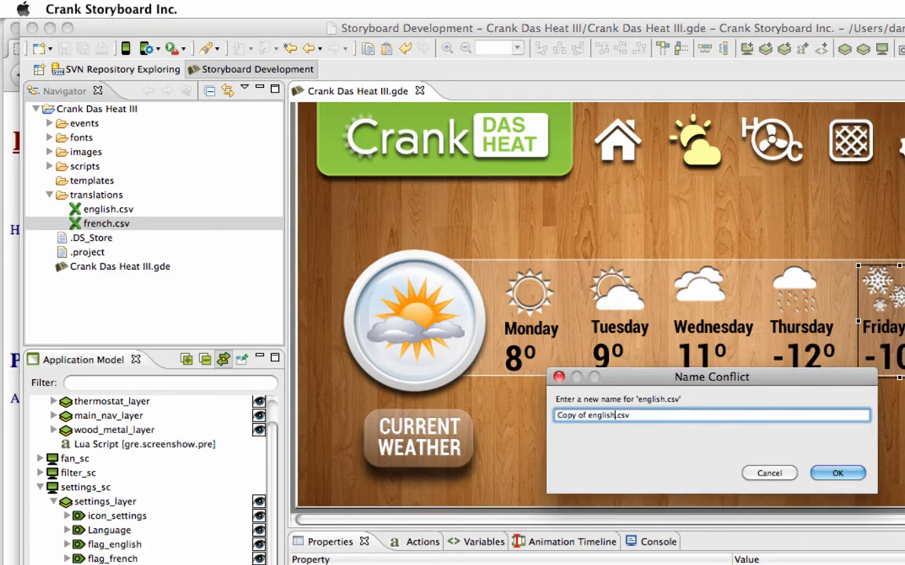
{"action": "left_click", "coordinate": [836, 473]}
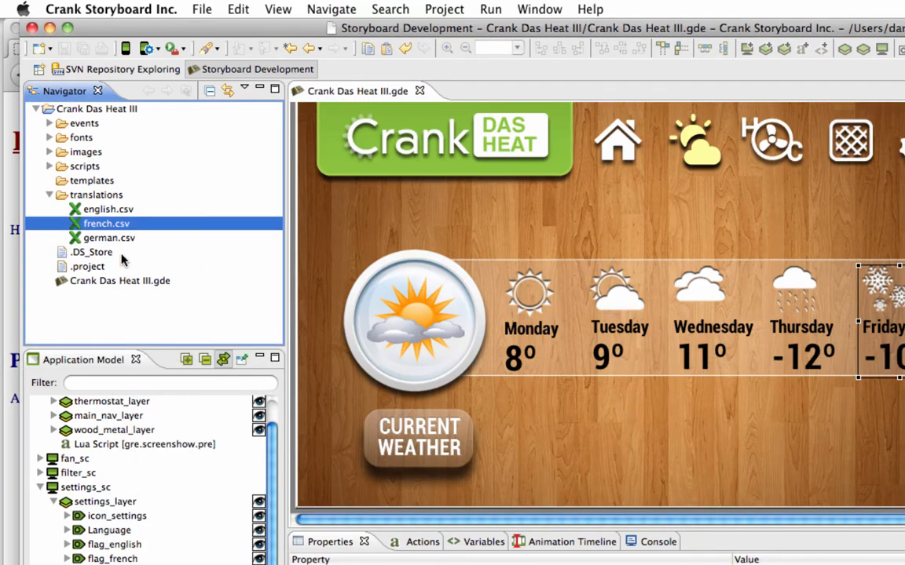
{"action": "double_click", "coordinate": [108, 237]}
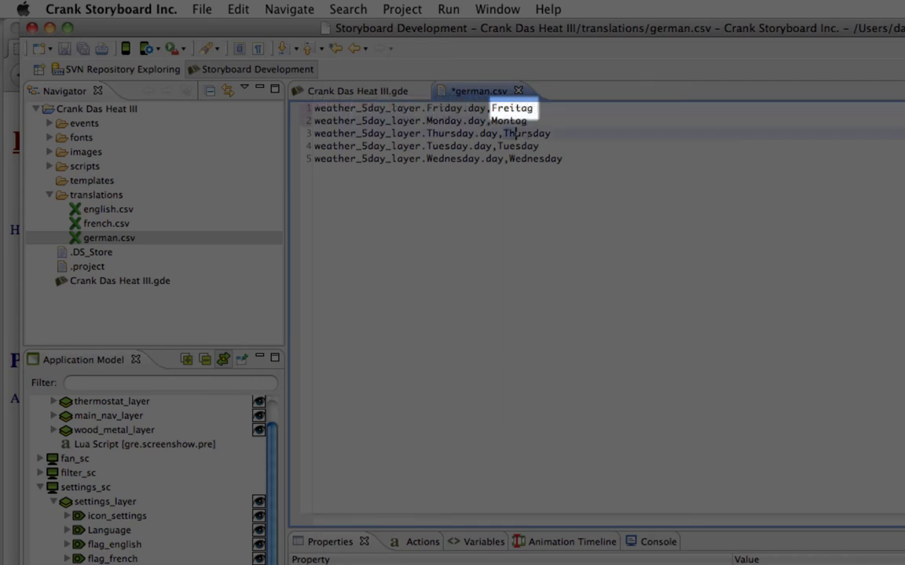
Step: Enter German day names Freitag, Montag, Donnerstag, Dienstag and Mittwoch, then close the file
{"action": "type", "text": "Donn"}
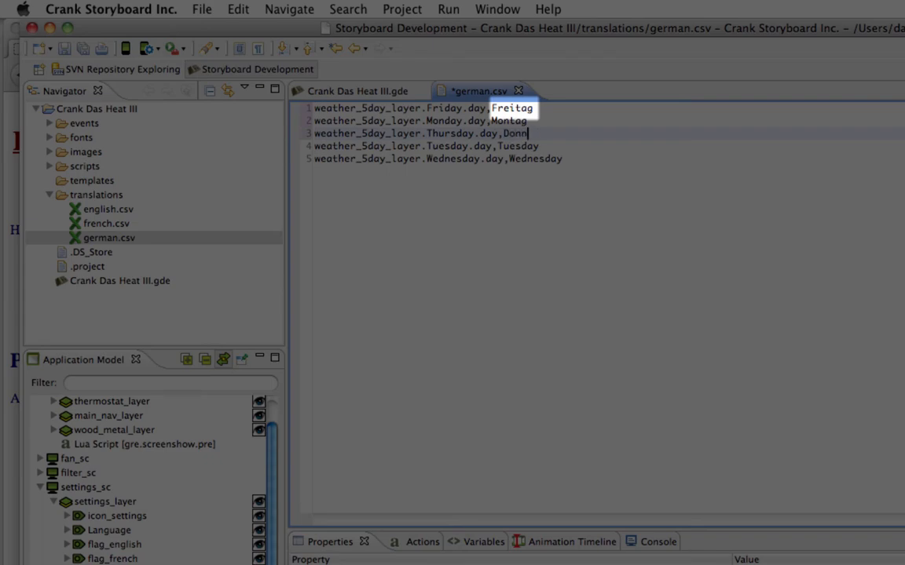
{"action": "type", "text": "erstag"}
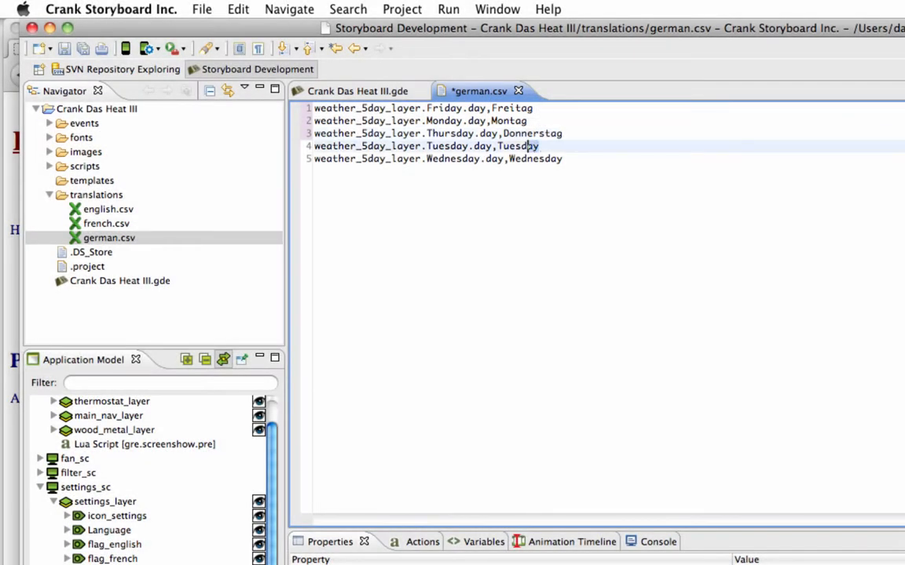
{"action": "type", "text": "Dienstag"}
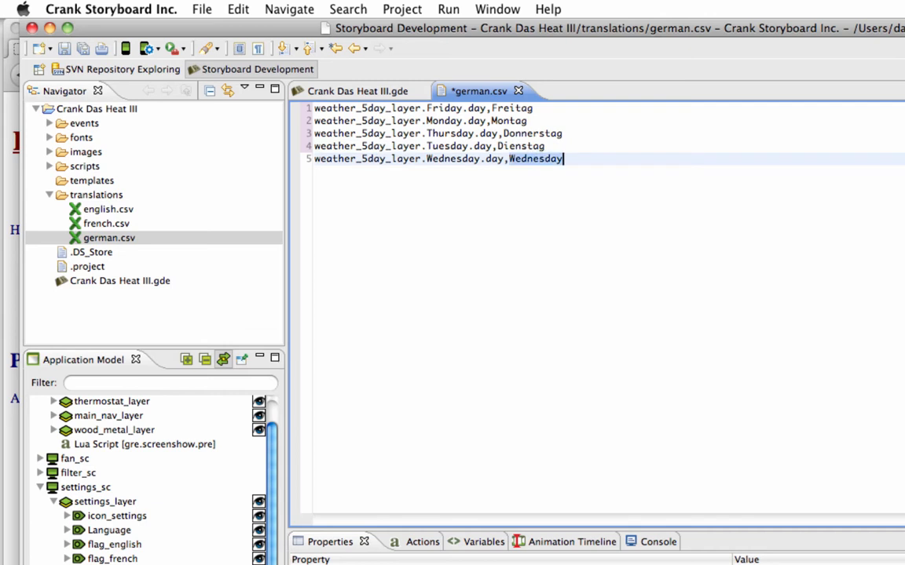
{"action": "type", "text": "Mittwoch"}
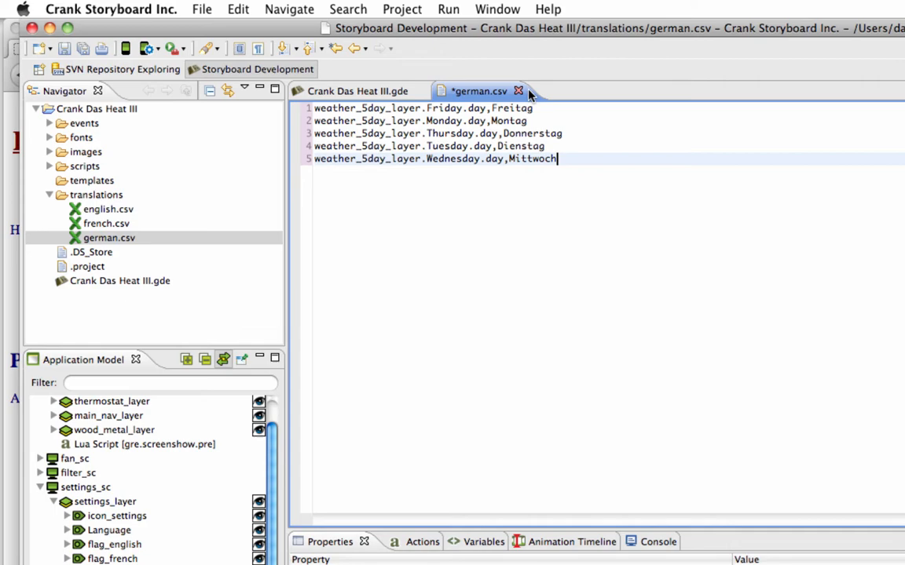
{"action": "left_click", "coordinate": [519, 91]}
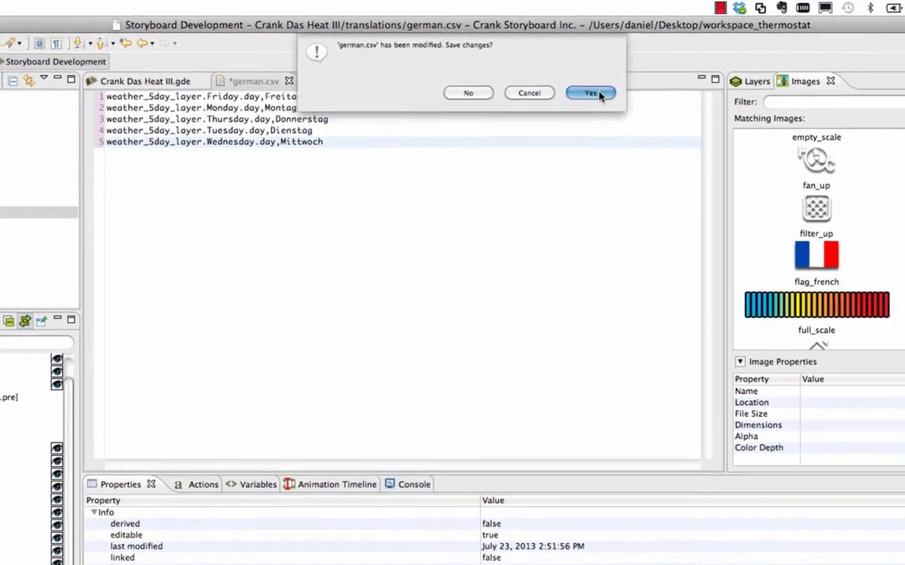
Step: Save german.csv and apply translations/german.csv as the storyboard's translation
{"action": "left_click", "coordinate": [591, 93]}
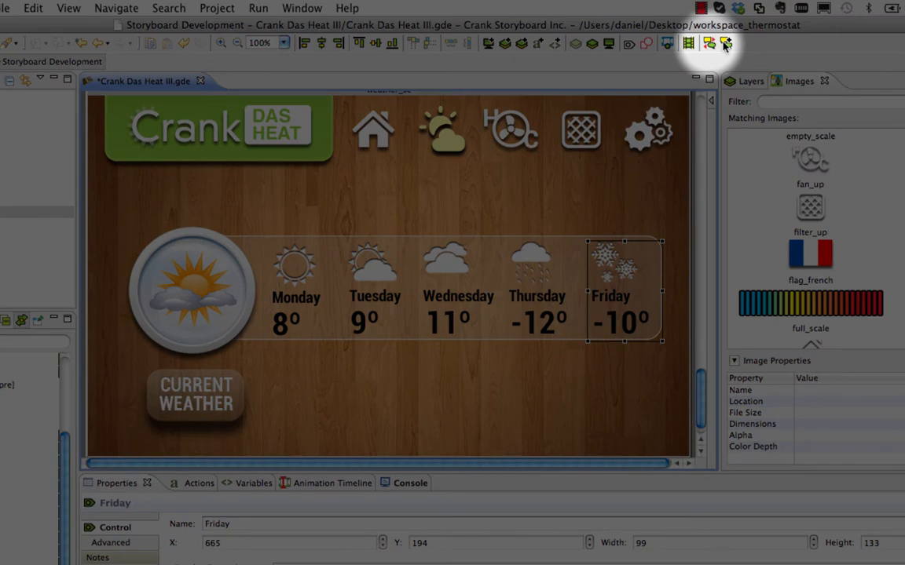
{"action": "left_click", "coordinate": [725, 44]}
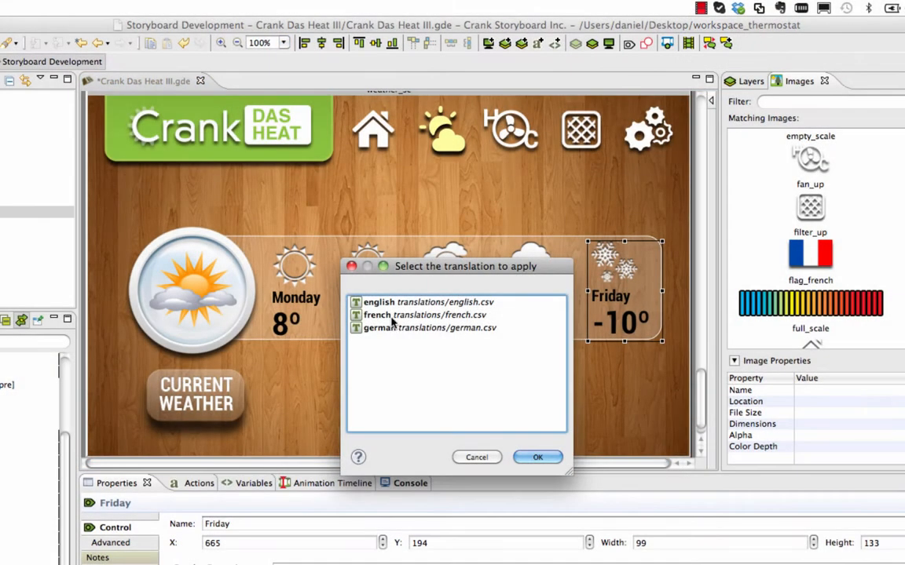
{"action": "left_click", "coordinate": [428, 329]}
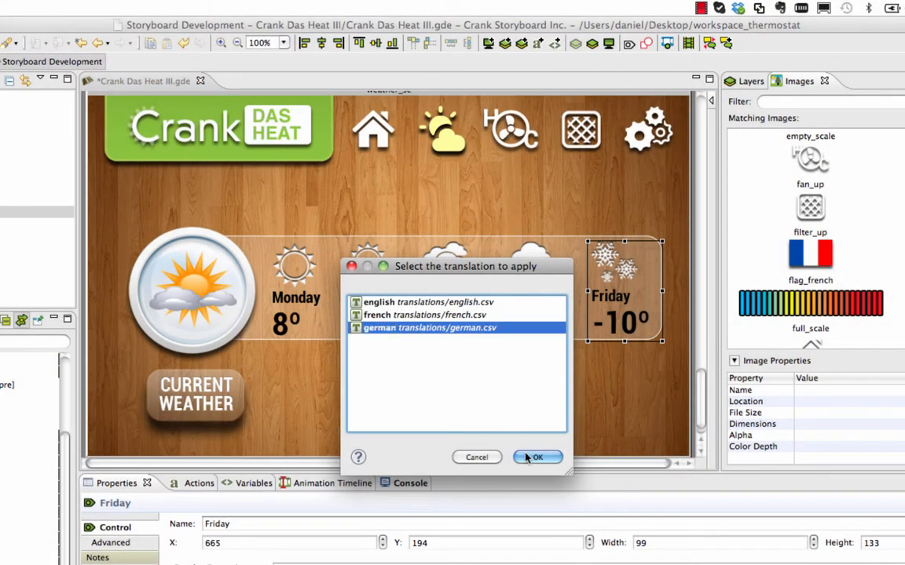
{"action": "left_click", "coordinate": [537, 457]}
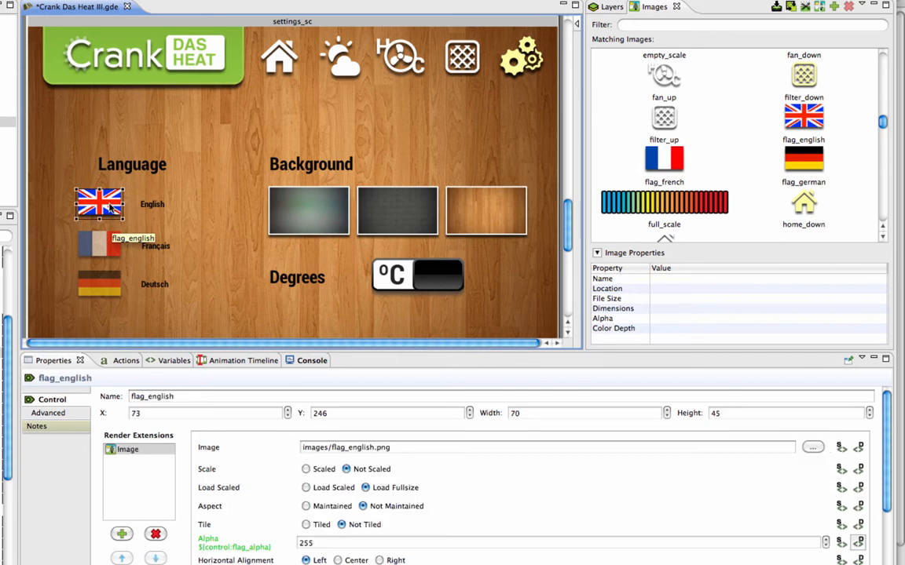
{"action": "mouse_move", "coordinate": [275, 213]}
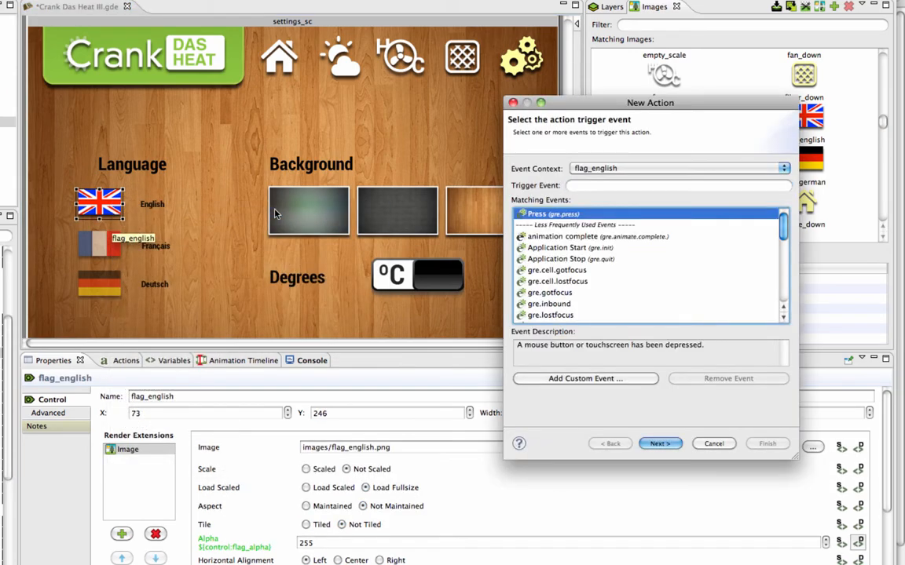
Step: Set the English flag's Lua action Function Name to cb_load_language
{"action": "left_click", "coordinate": [660, 443]}
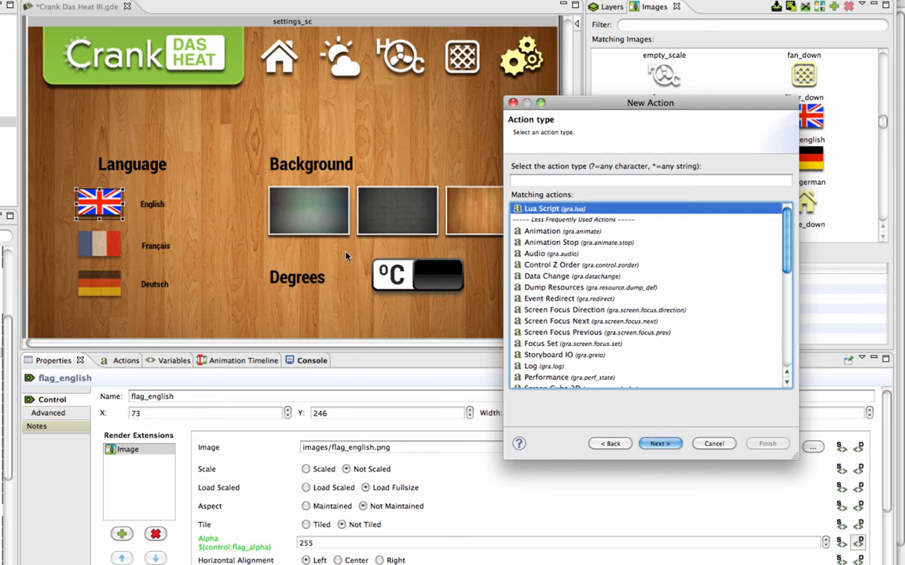
{"action": "left_click", "coordinate": [660, 443]}
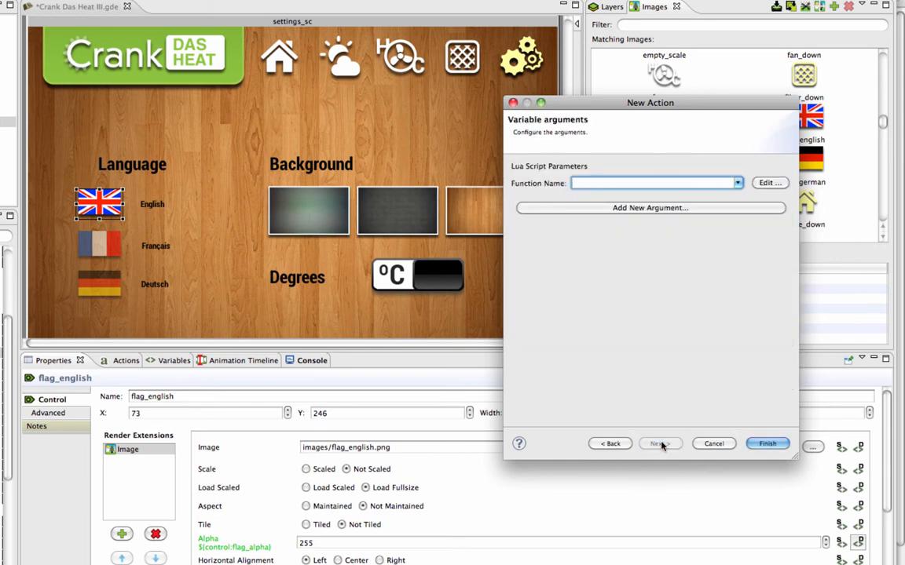
{"action": "type", "text": "cb_load"}
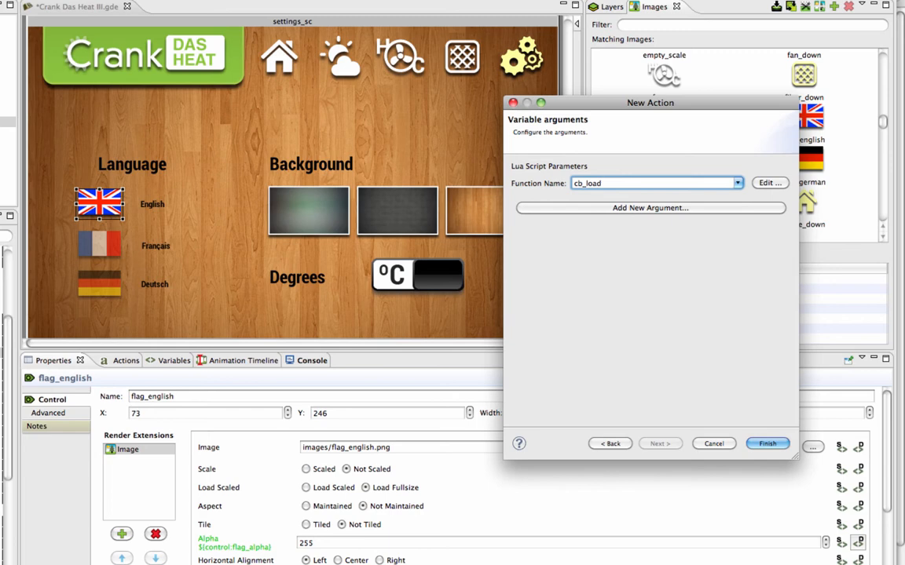
{"action": "type", "text": "_langua"}
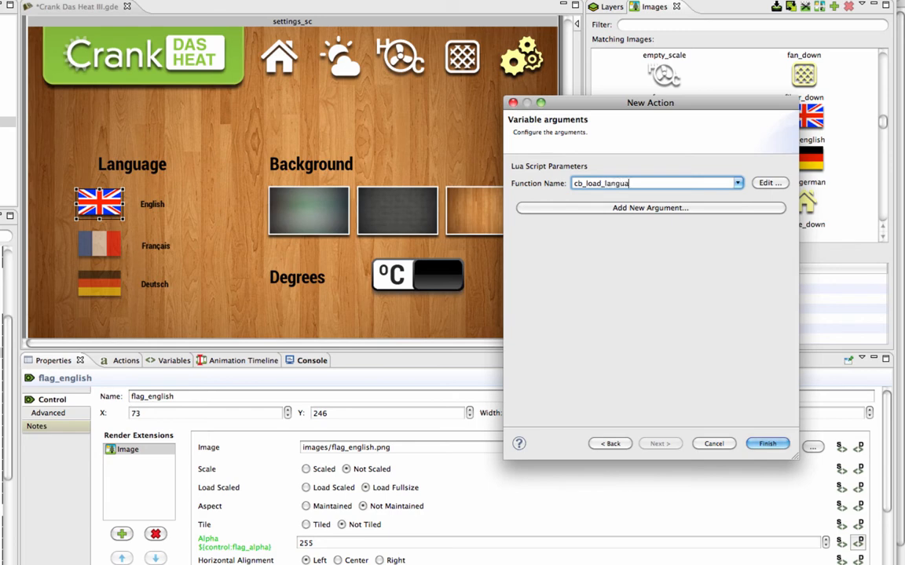
{"action": "type", "text": "ge"}
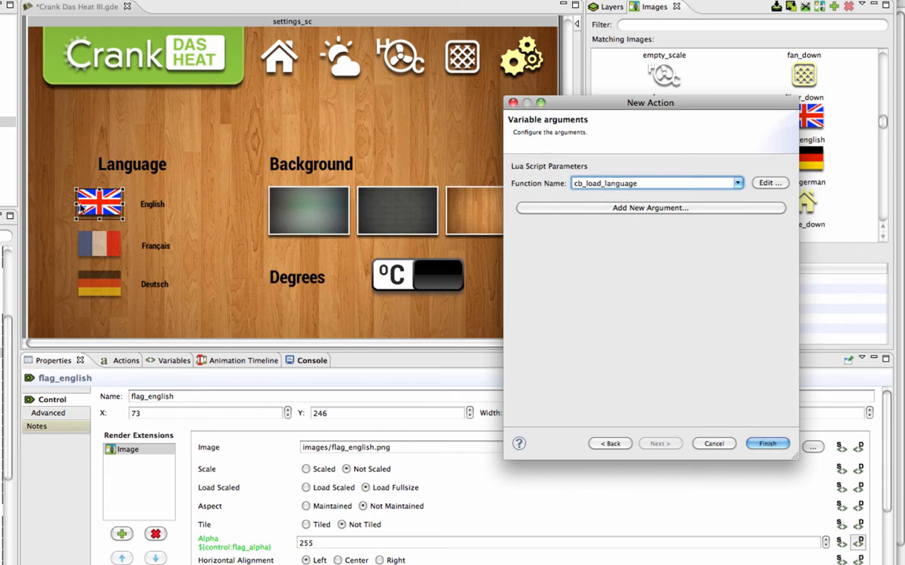
{"action": "mouse_move", "coordinate": [91, 242]}
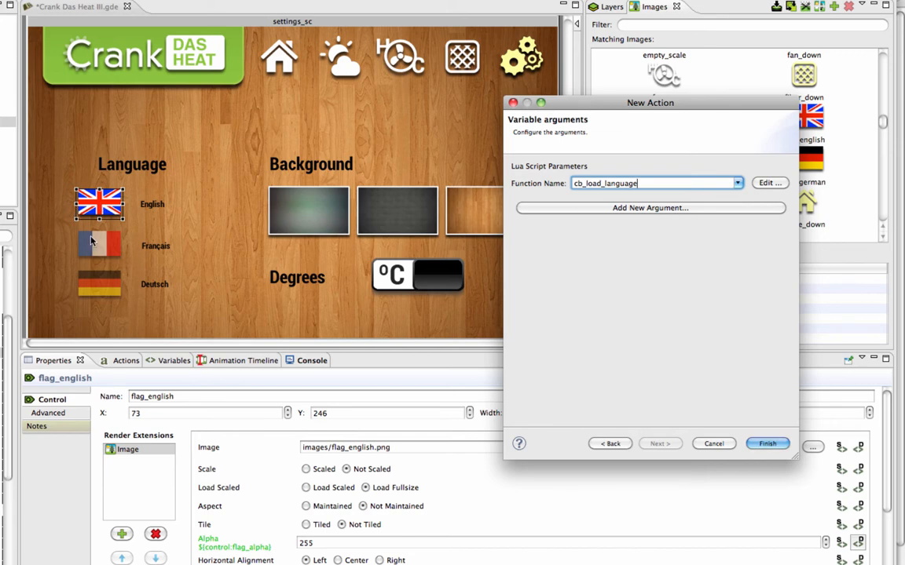
{"action": "mouse_move", "coordinate": [542, 212]}
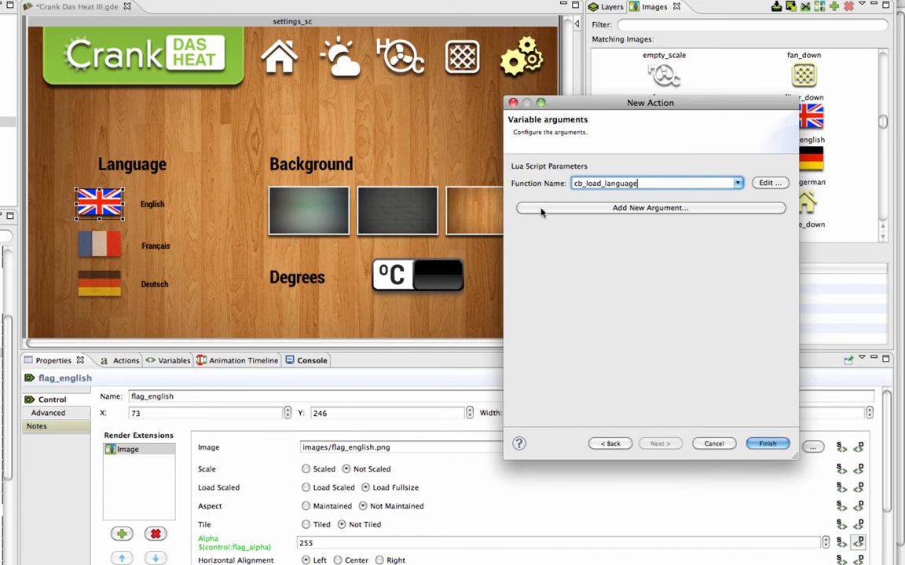
Step: Add argument language = ./translations/english.csv and finish the action
{"action": "left_click", "coordinate": [650, 208]}
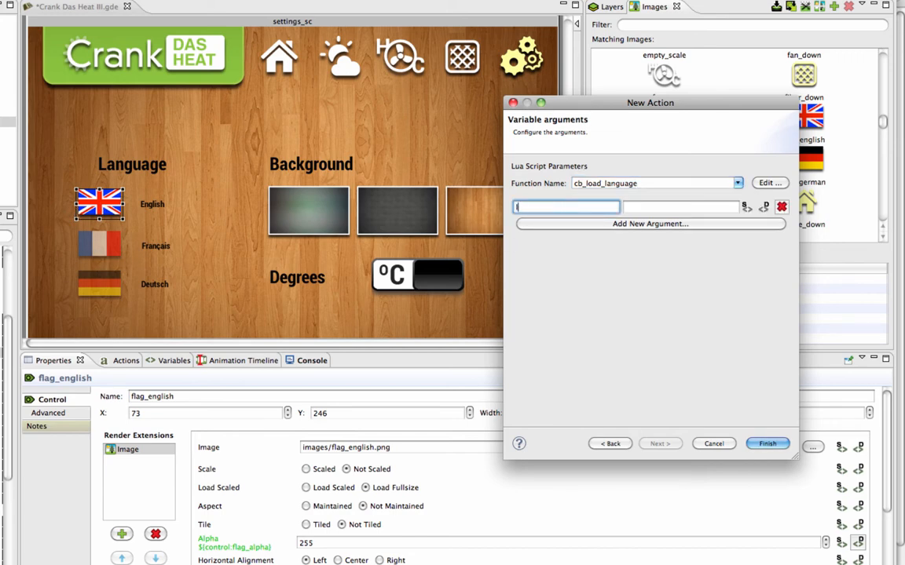
{"action": "type", "text": "language"}
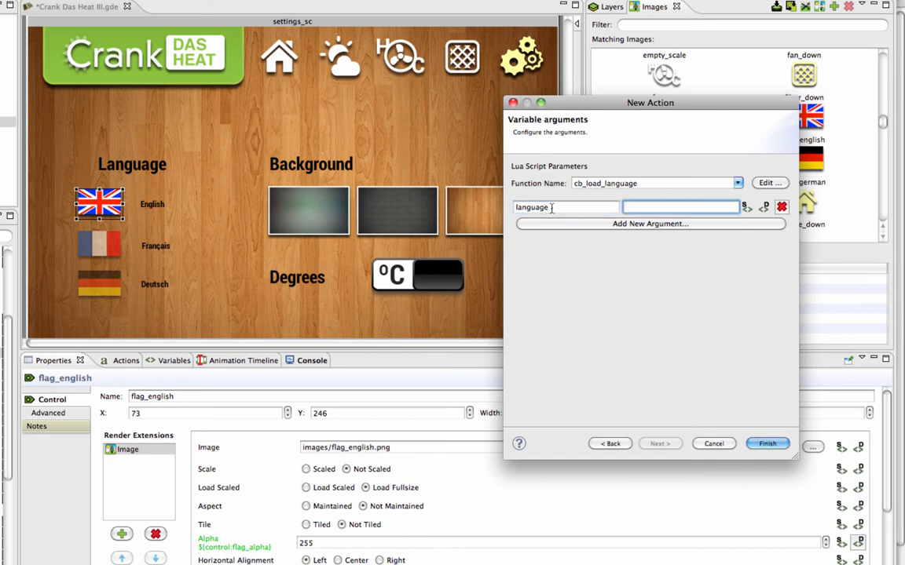
{"action": "type", "text": "./translations"}
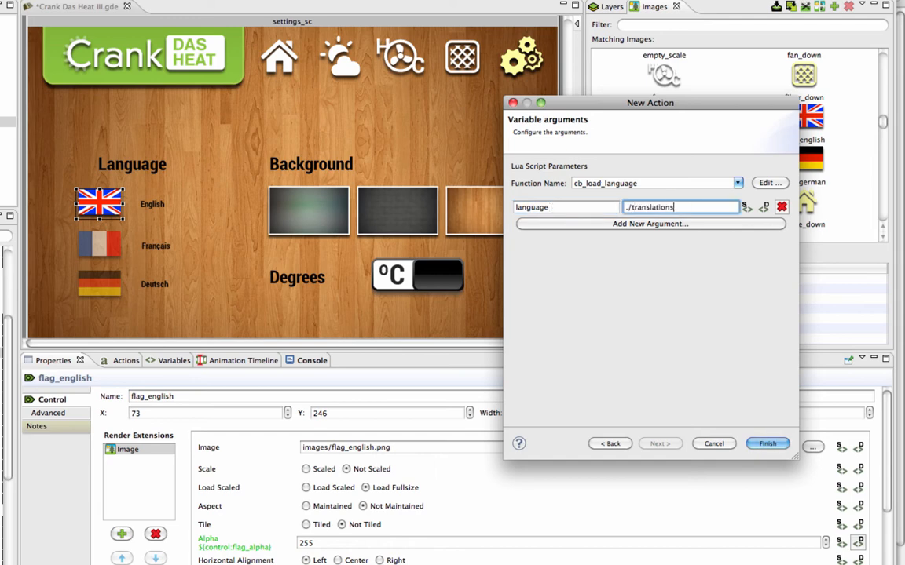
{"action": "type", "text": "/english."}
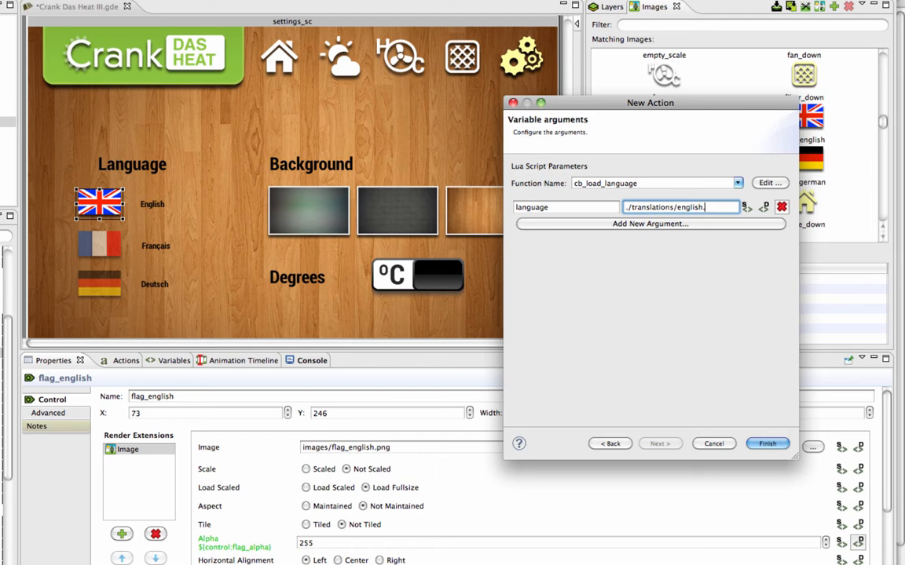
{"action": "type", "text": "csv"}
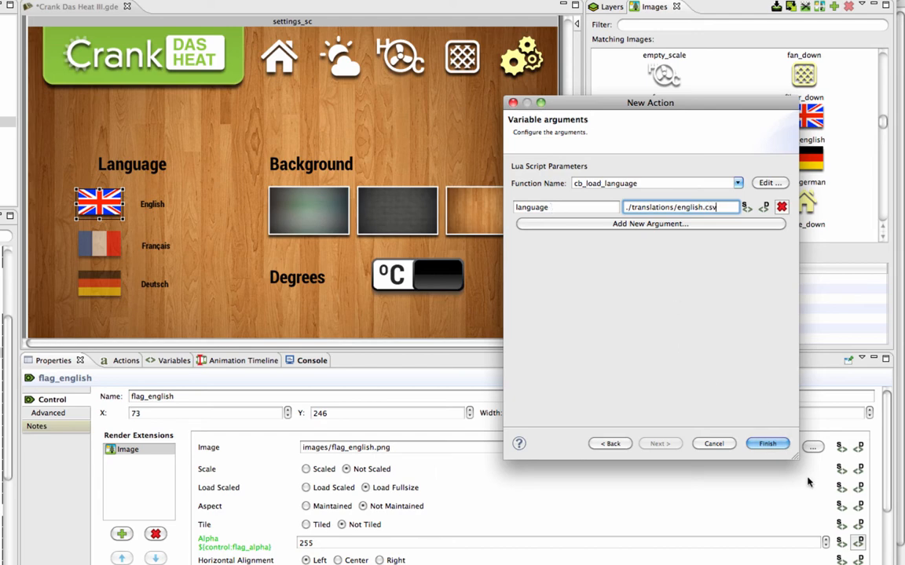
{"action": "left_click", "coordinate": [767, 442]}
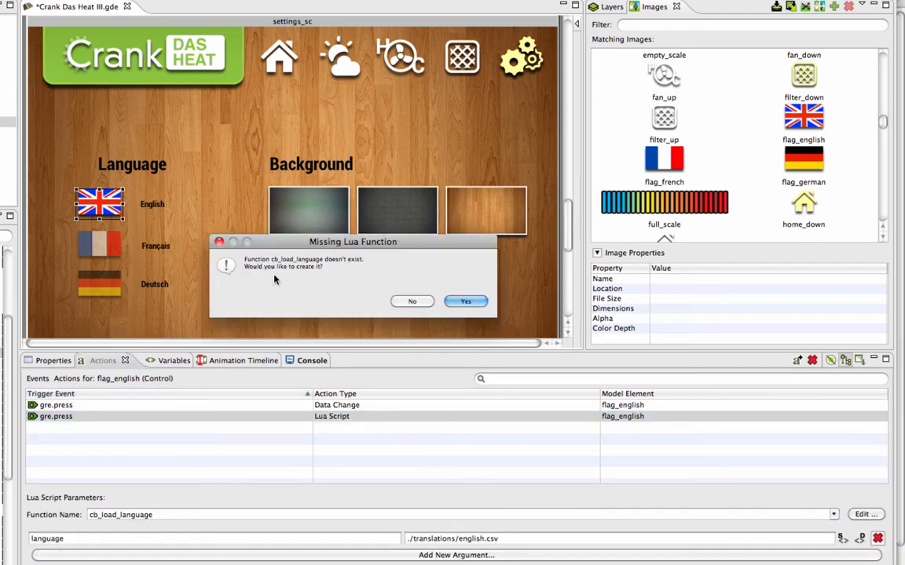
Step: Create the missing cb_load_language function stub in callbacks.lua
{"action": "left_click", "coordinate": [465, 302]}
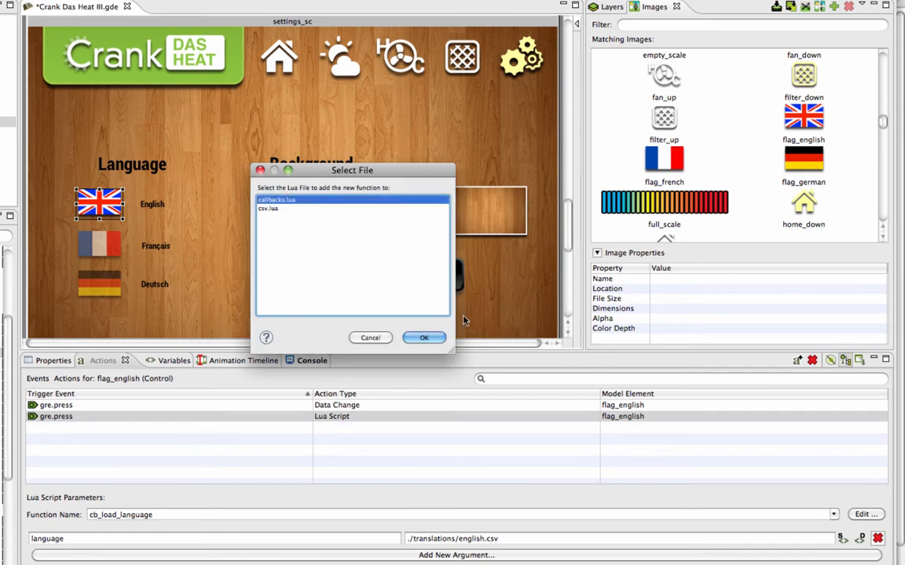
{"action": "left_click", "coordinate": [424, 336]}
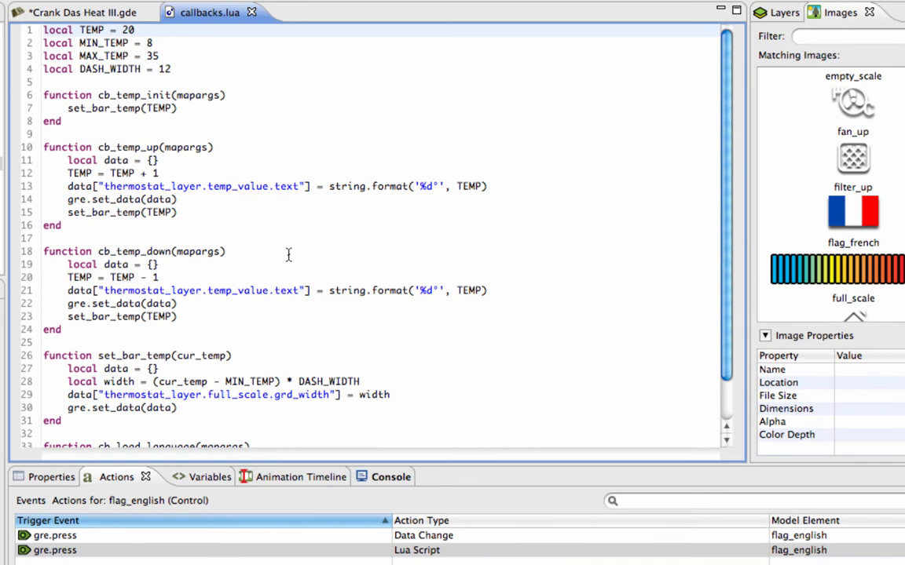
Step: Inside cb_load_language, declare local lang_data = {} and assign lang_data = load_language(mapargs.language)
{"action": "scroll", "scroll_direction": "down", "scroll_amount": 3}
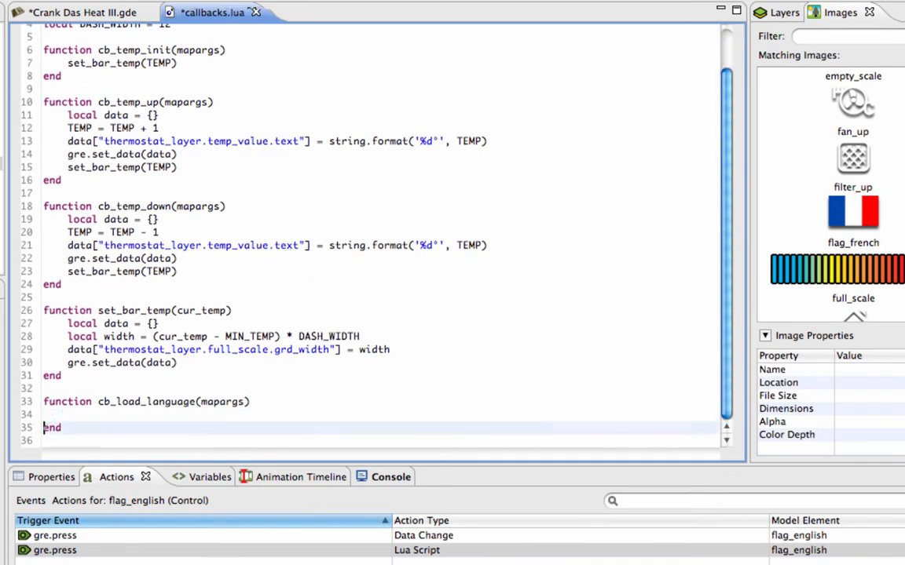
{"action": "type", "text": "local lang_data"}
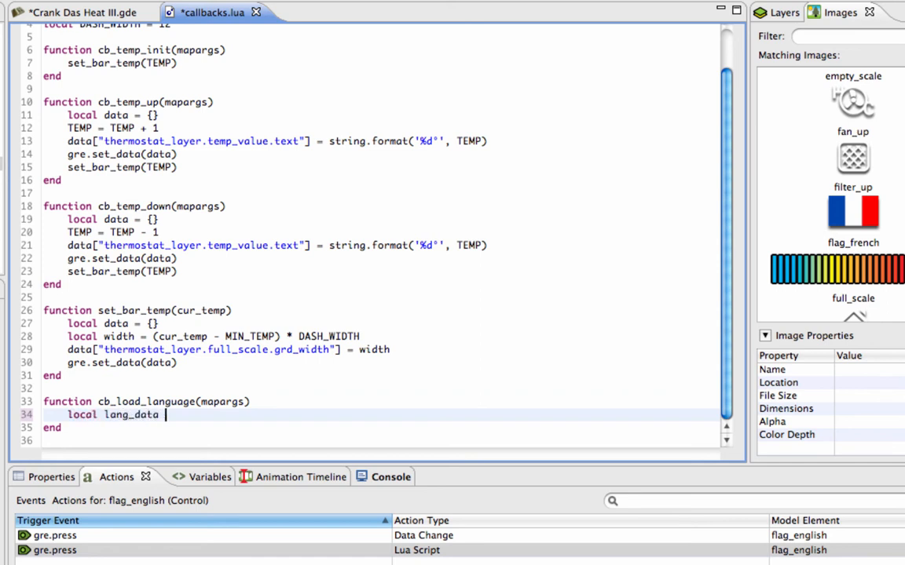
{"action": "type", "text": "= {}"}
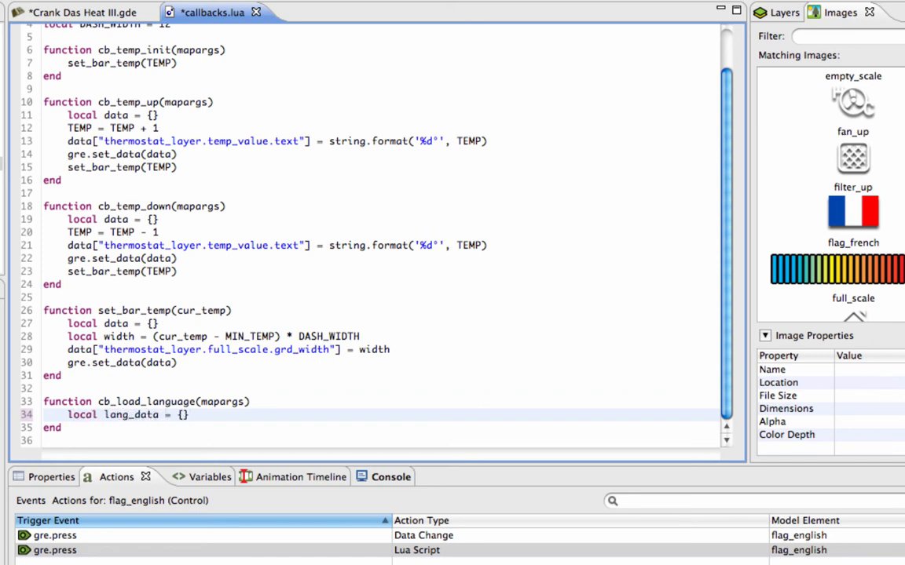
{"action": "type", "text": "l"}
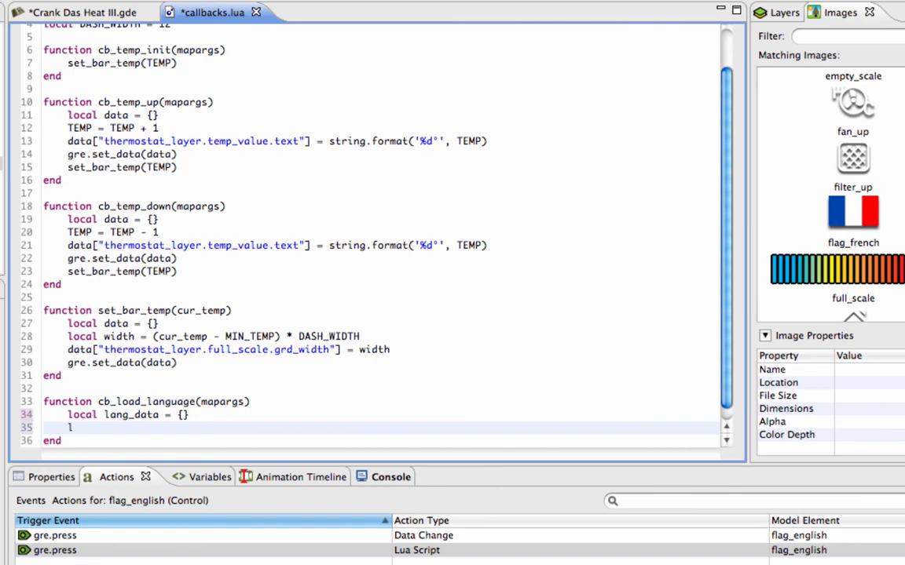
{"action": "type", "text": "lang_data ="}
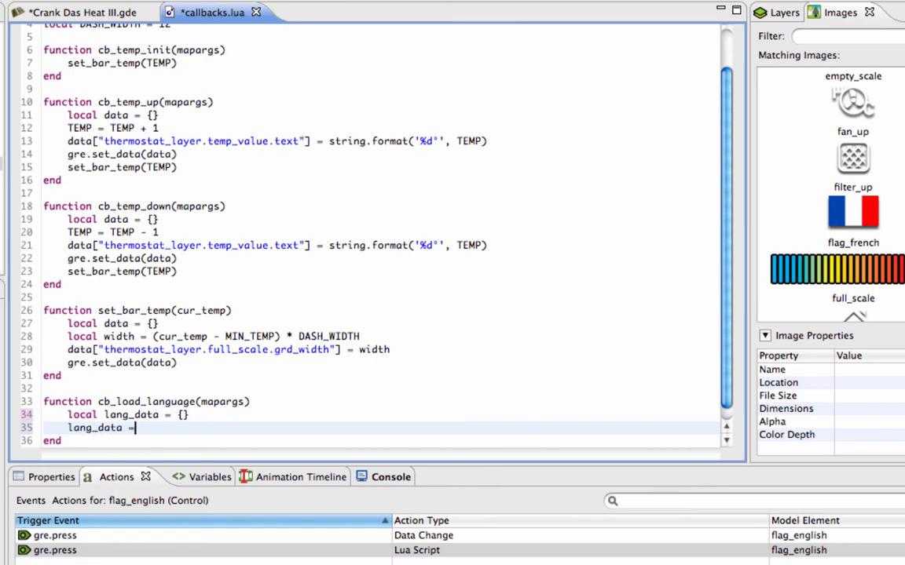
{"action": "type", "text": "load_la"}
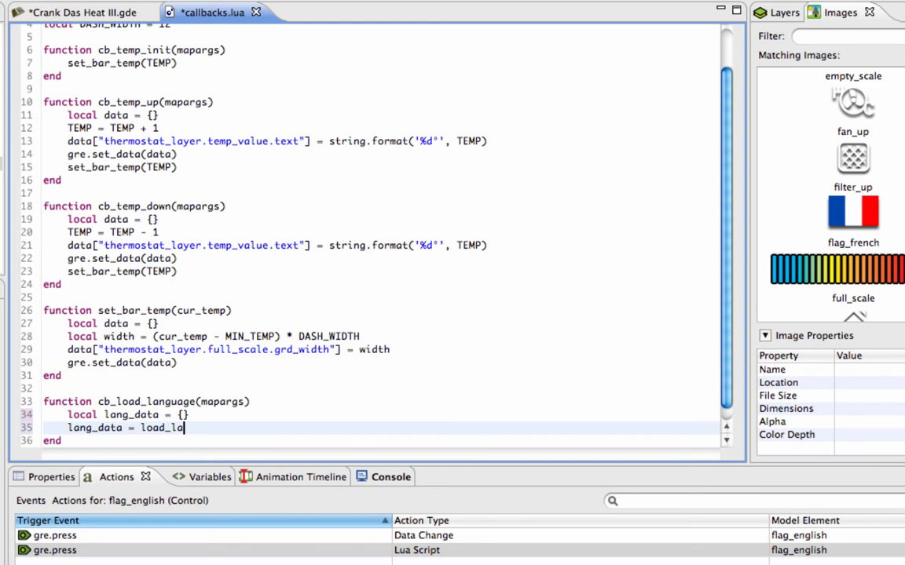
{"action": "type", "text": "nguage(mapar"}
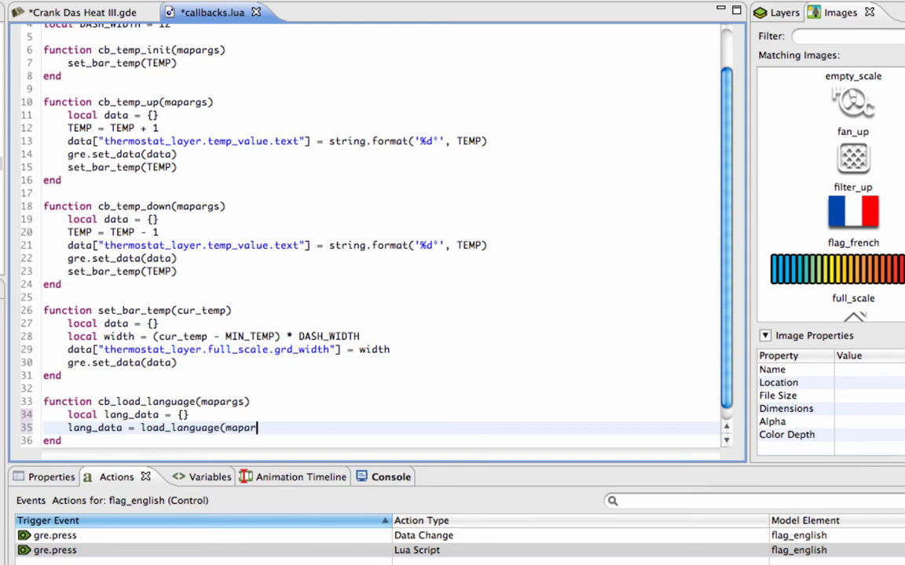
{"action": "type", "text": ".langua"}
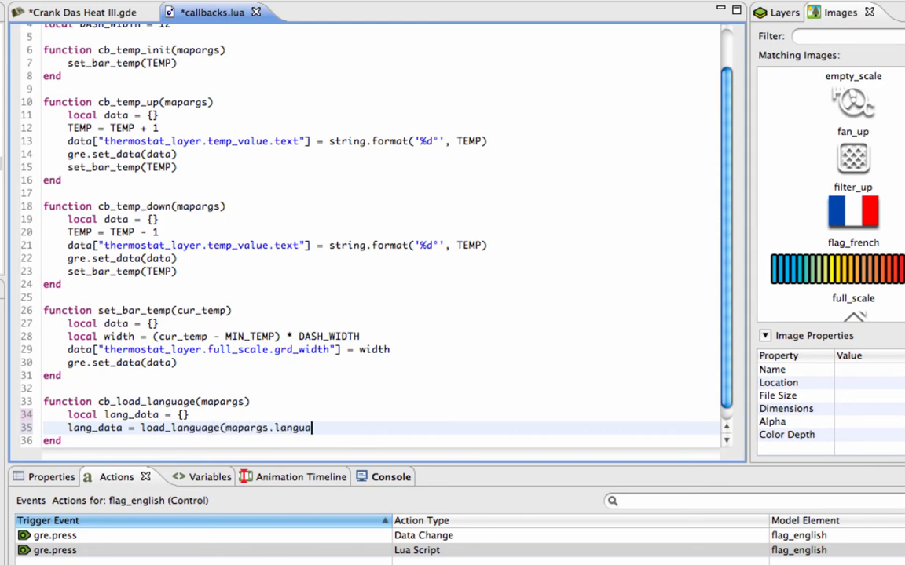
{"action": "type", "text": "ge)"}
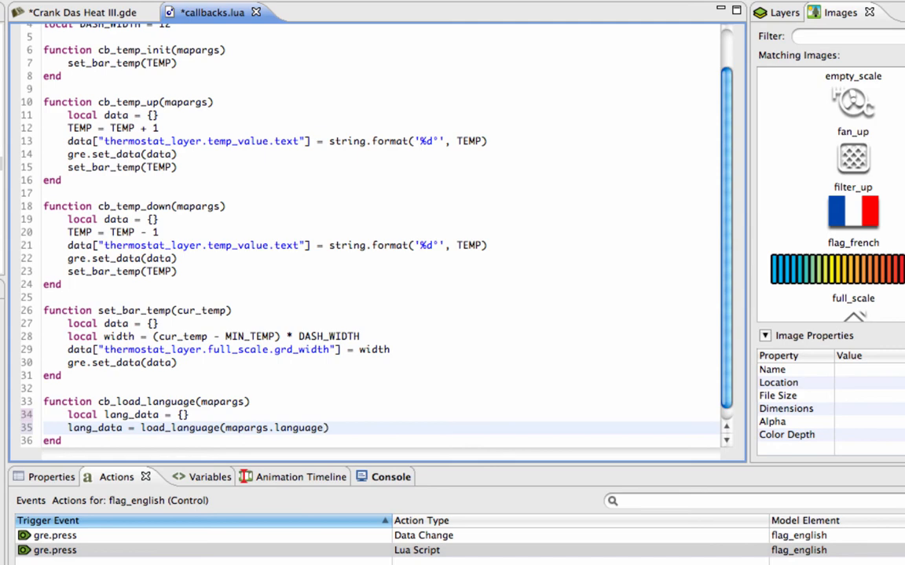
Step: Begin the gre.set_data(lang_data call to push the loaded translations into the UI
{"action": "type", "text": "gre."}
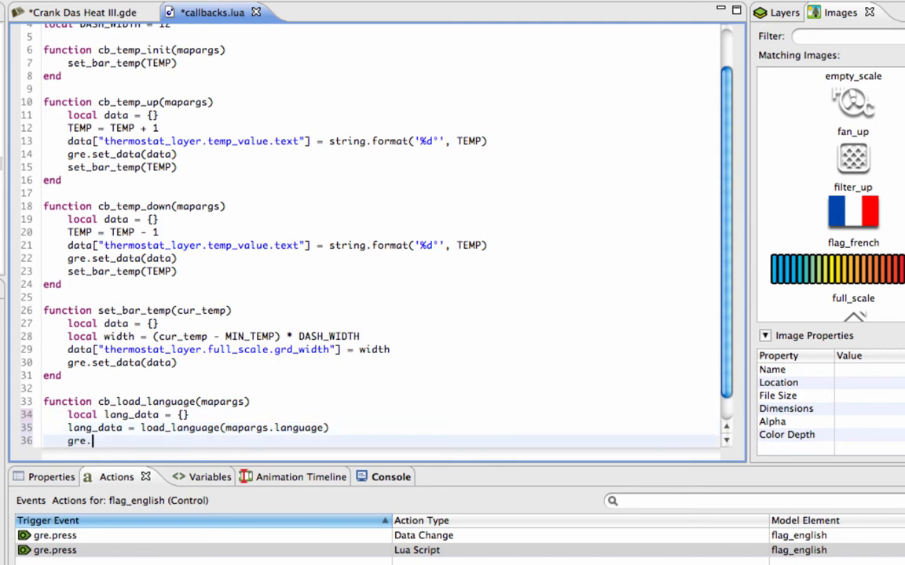
{"action": "type", "text": "set_dat"}
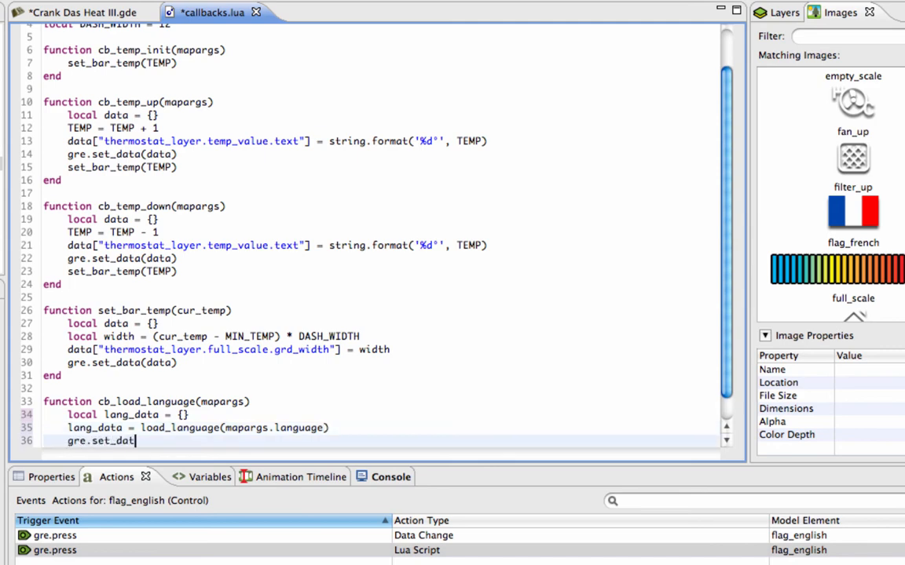
{"action": "type", "text": "(lang_da"}
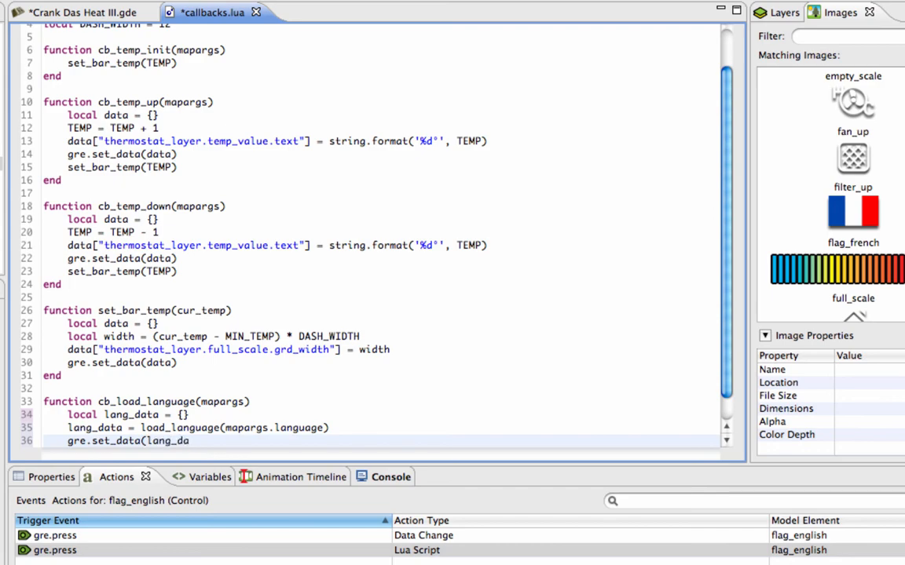
{"action": "scroll", "scroll_direction": "down", "scroll_amount": 3}
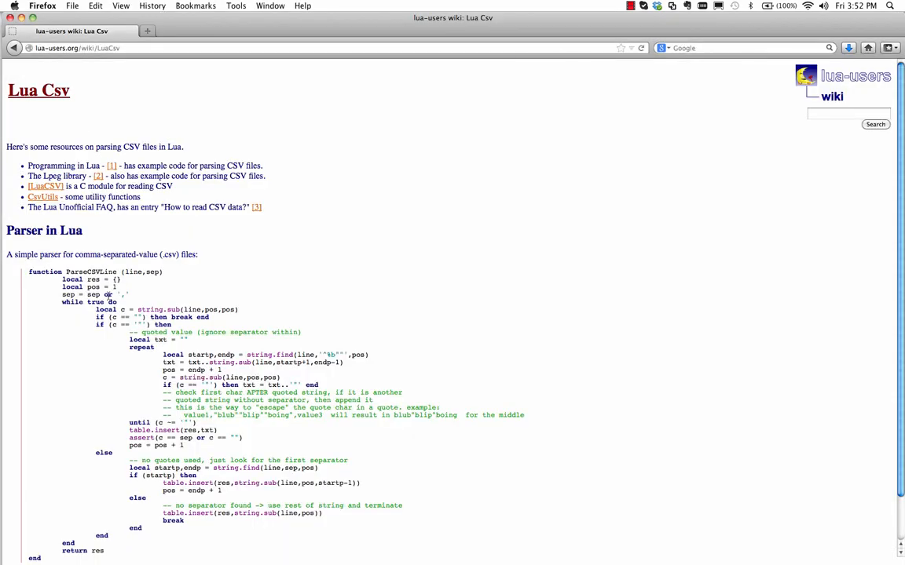
Step: Scroll the lua-users LuaCsv wiki page down to the ParseCSVLine function
{"action": "scroll", "scroll_direction": "down", "scroll_amount": 3}
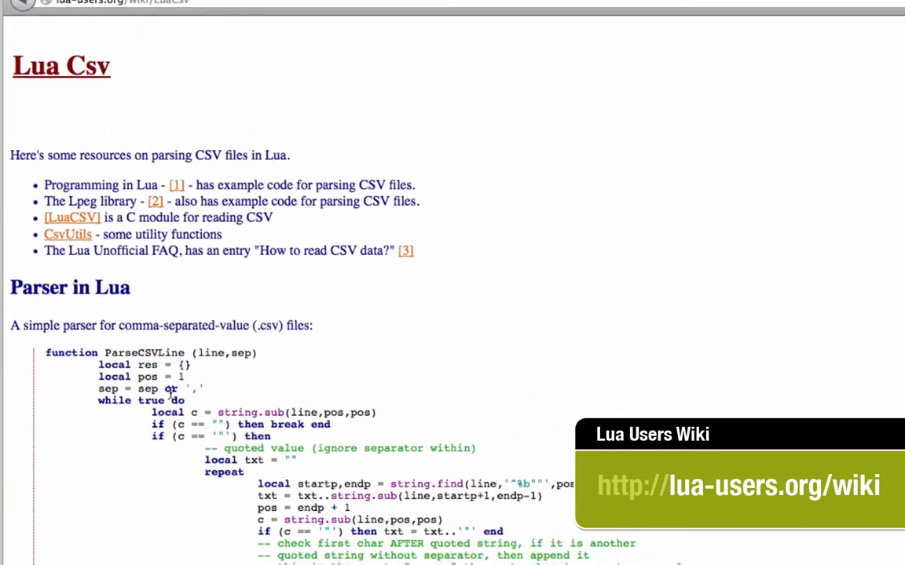
{"action": "scroll", "scroll_direction": "down", "scroll_amount": 3}
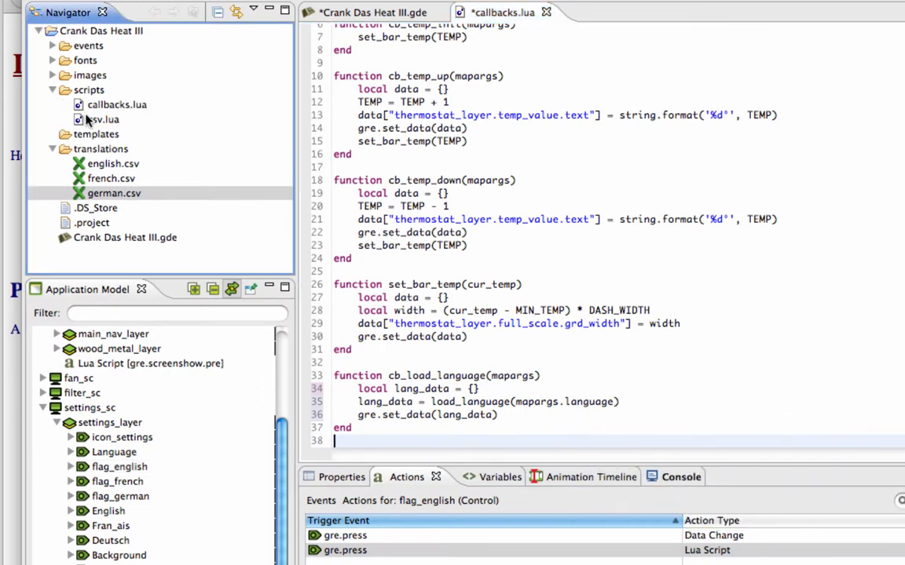
Step: Start function load_language(fname) above cb_load_language, opening the file with local fp = assert(io.open(fname))
{"action": "left_click", "coordinate": [103, 120]}
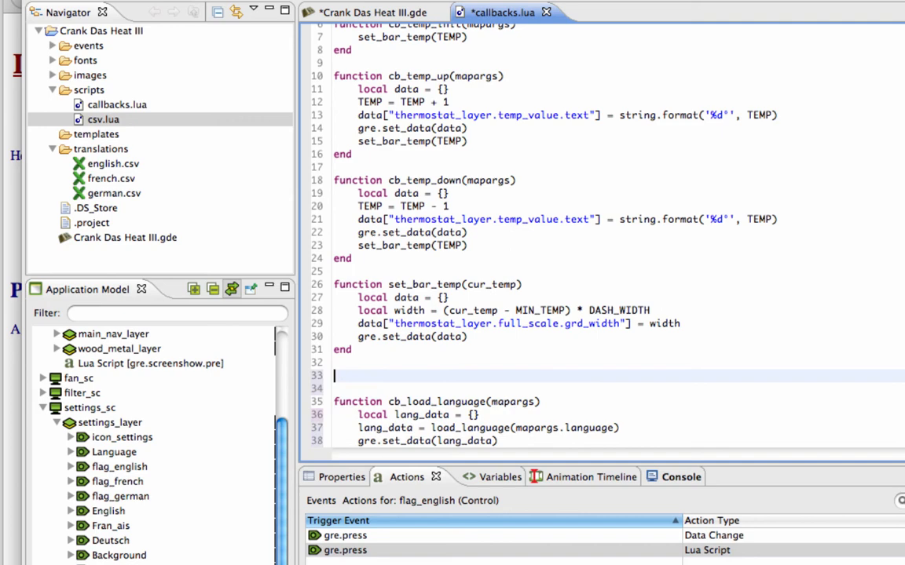
{"action": "type", "text": "load_language(fname"}
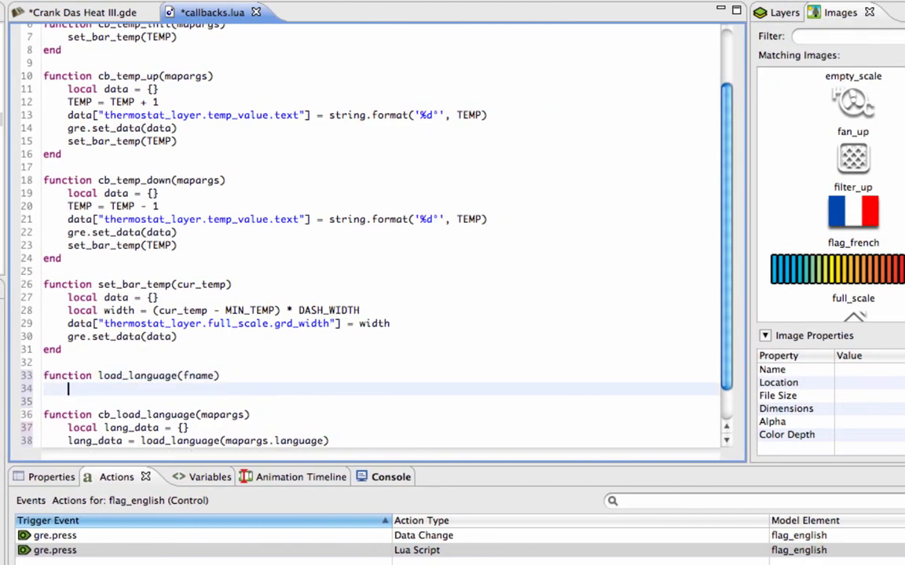
{"action": "type", "text": "local fp = asser"}
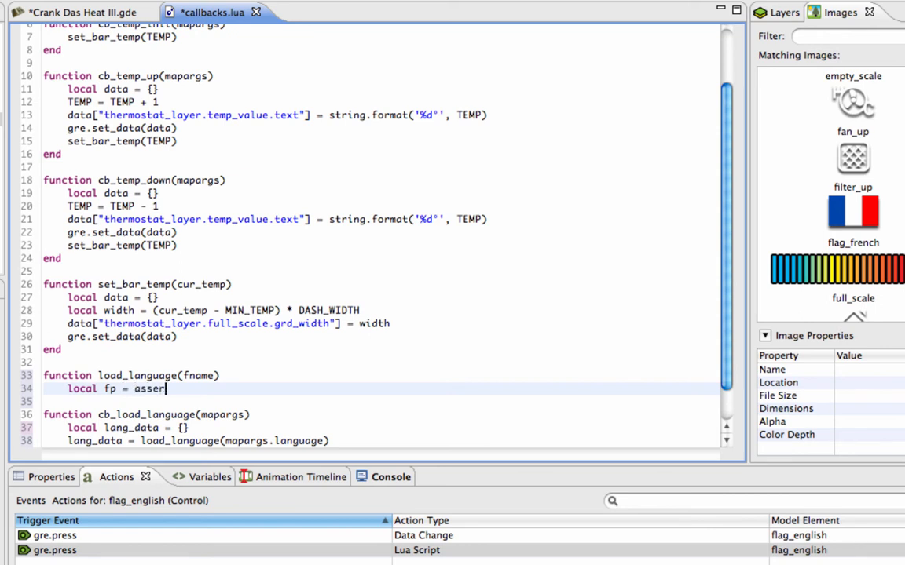
{"action": "type", "text": "t(io.open ("}
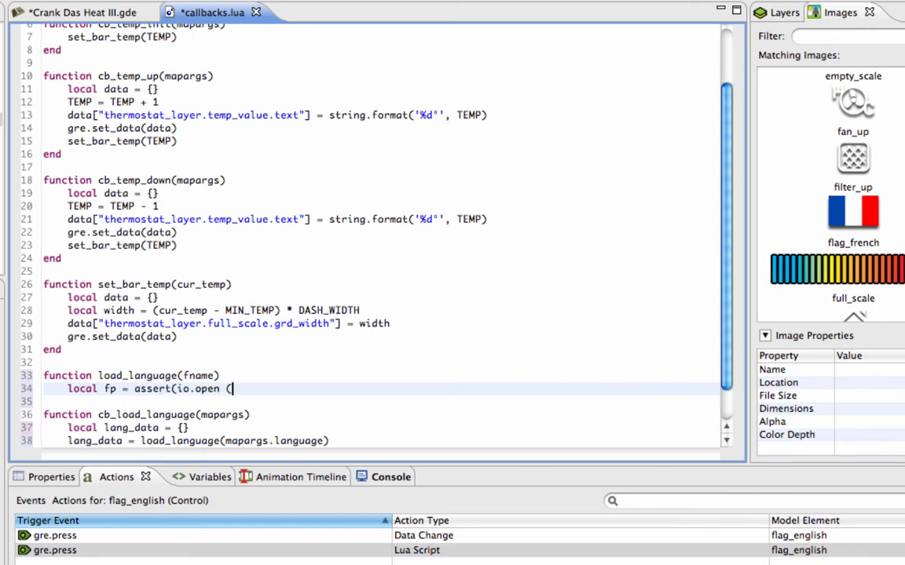
{"action": "type", "text": "fname))"}
{"action": "type", "text": "for"}
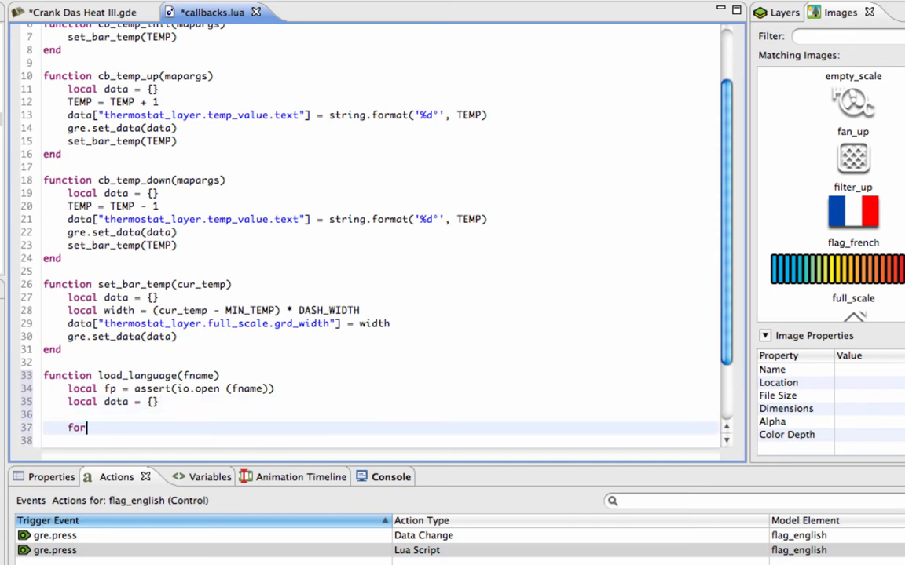
Step: Loop over fp:lines(), parse each with ParseCSVLine, store data[cols[1]] = cols[2], and return data
{"action": "type", "text": "line in fp:lines() do"}
{"action": "left_click", "coordinate": [381, 440]}
{"action": "type", "text": "local cols"}
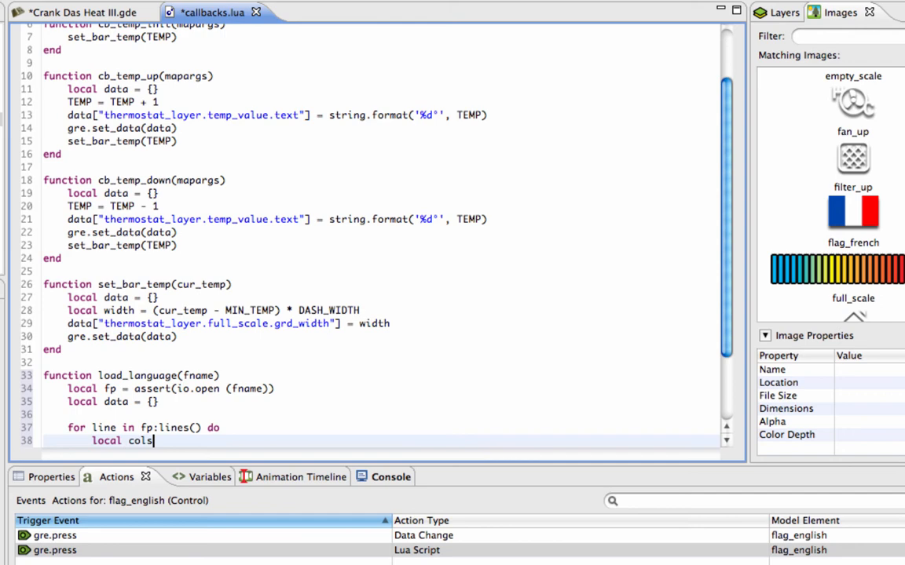
{"action": "type", "text": "=ParseCSVLine(line,\","}
{"action": "type", "text": "data("}
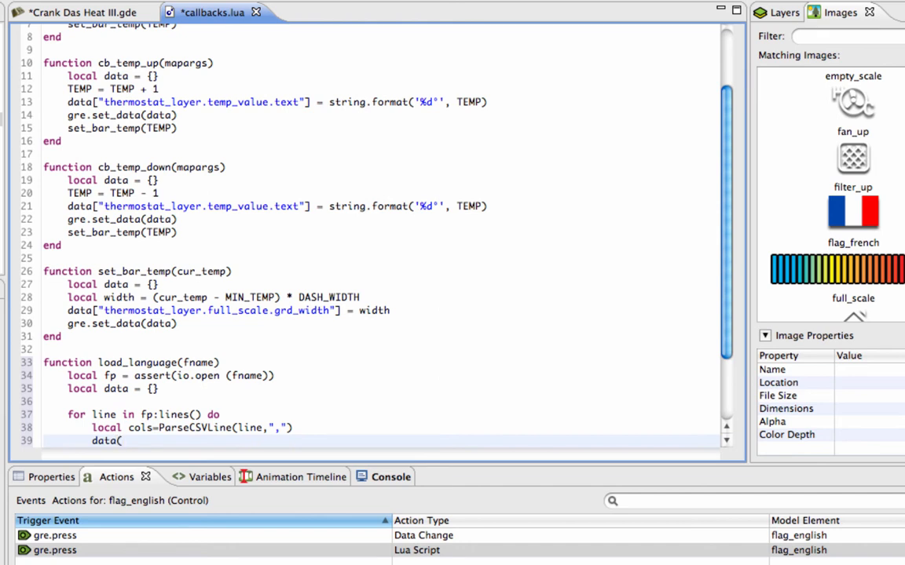
{"action": "type", "text": "cols[1"}
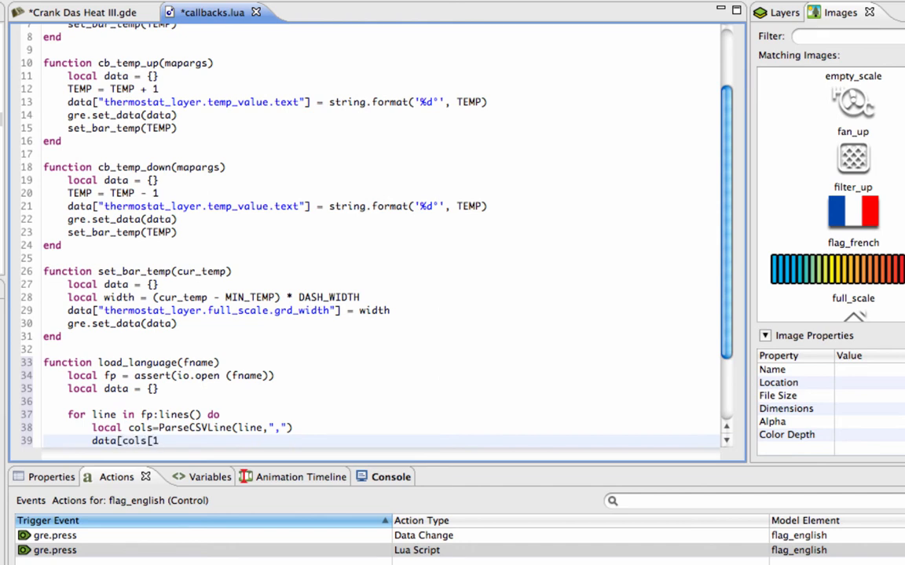
{"action": "type", "text": "]] = cols[2]"}
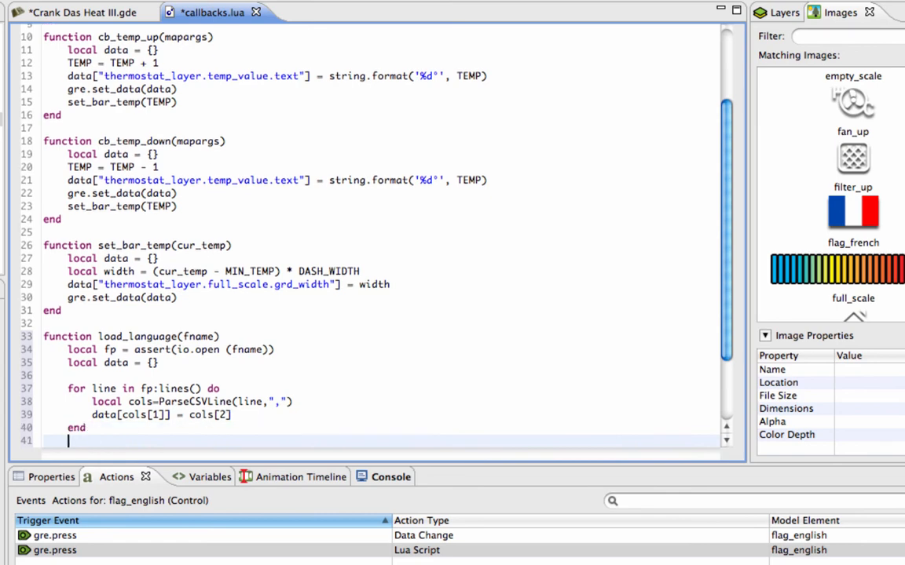
{"action": "type", "text": "return data"}
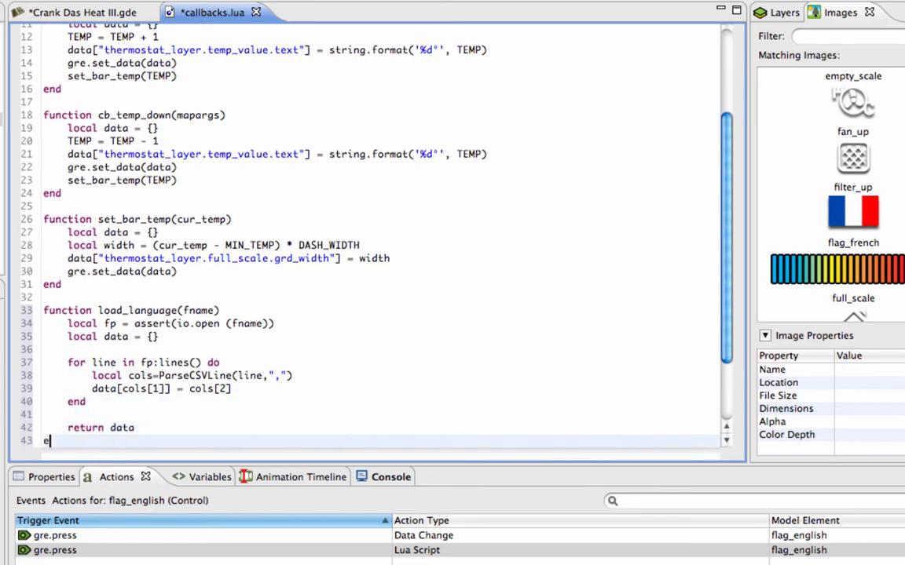
{"action": "type", "text": "nd"}
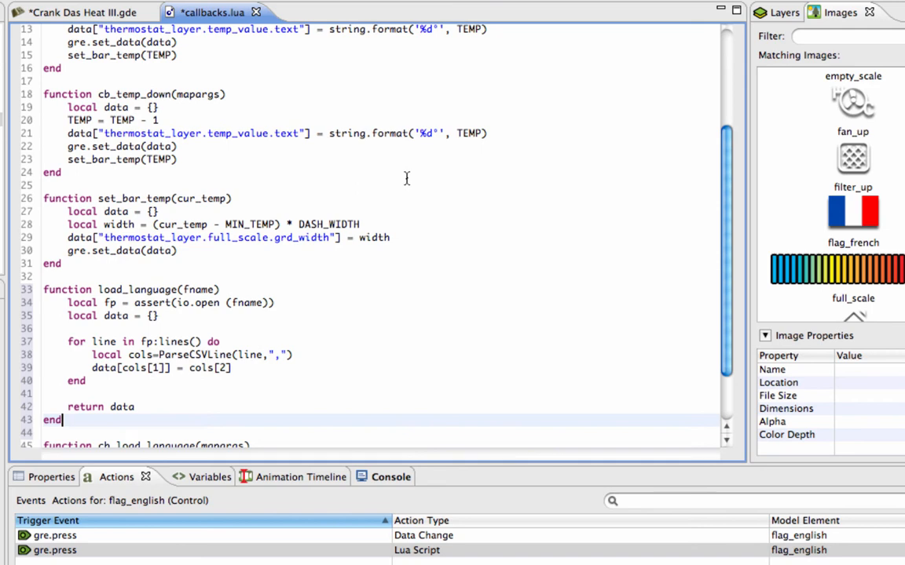
{"action": "scroll", "scroll_direction": "down", "scroll_amount": 3}
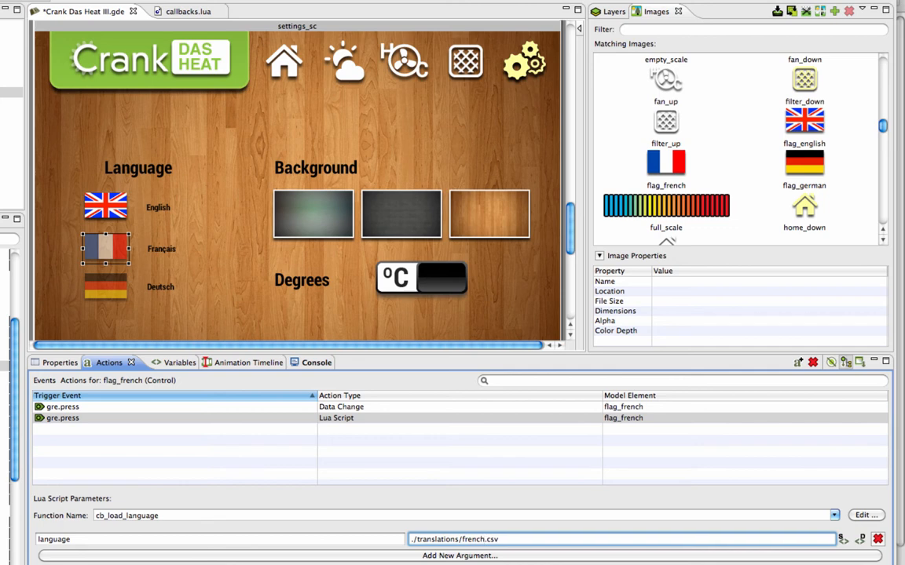
Step: Paste the copied cb_load_language Lua Script press action onto flag_german and check it
{"action": "left_click", "coordinate": [105, 288]}
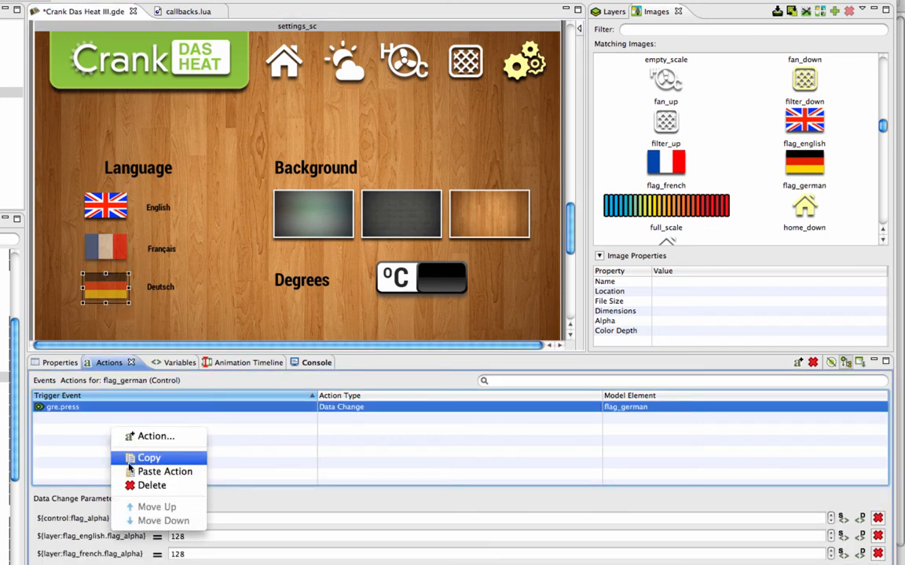
{"action": "left_click", "coordinate": [163, 471]}
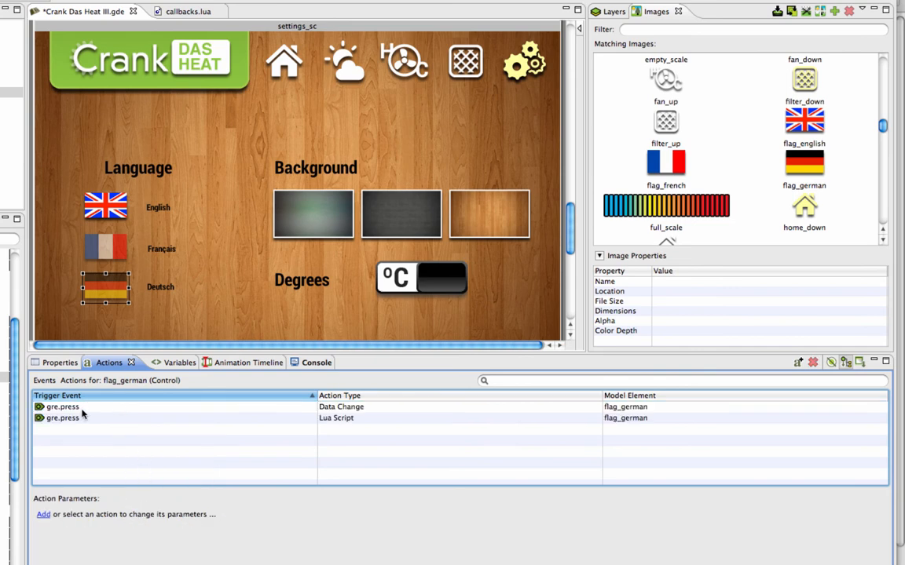
{"action": "left_click", "coordinate": [336, 418]}
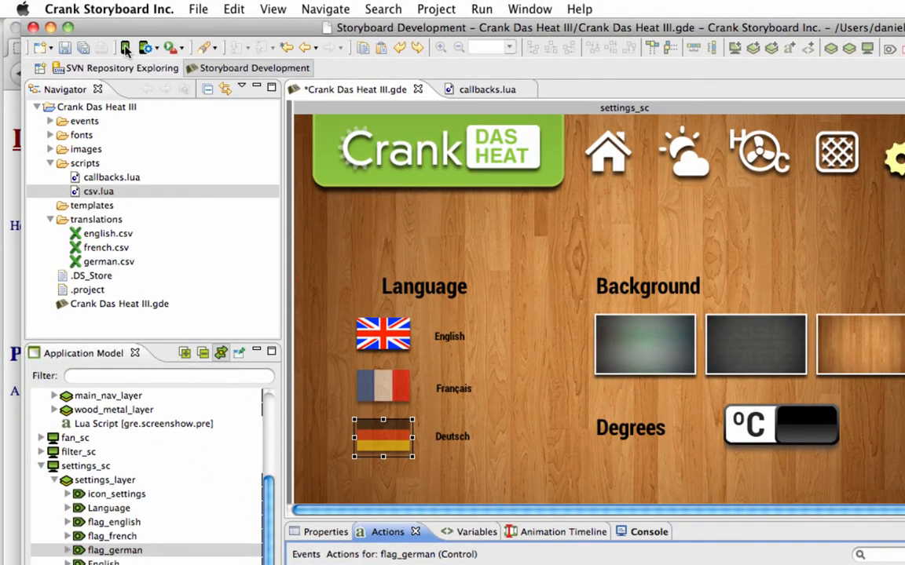
Step: Launch the simulator, view the 5 day forecast, then switch language from the settings screen flags
{"action": "left_click", "coordinate": [126, 47]}
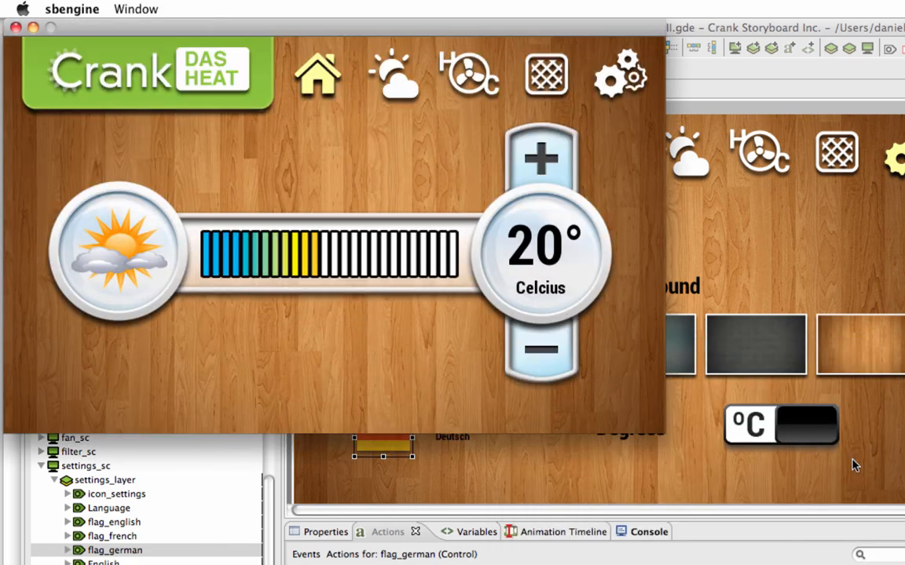
{"action": "left_click", "coordinate": [393, 75]}
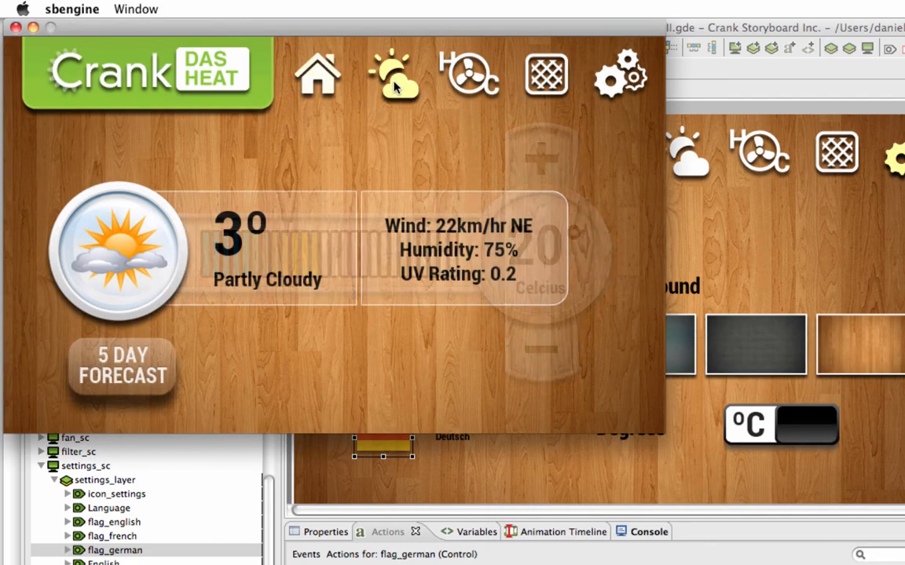
{"action": "left_click", "coordinate": [123, 364]}
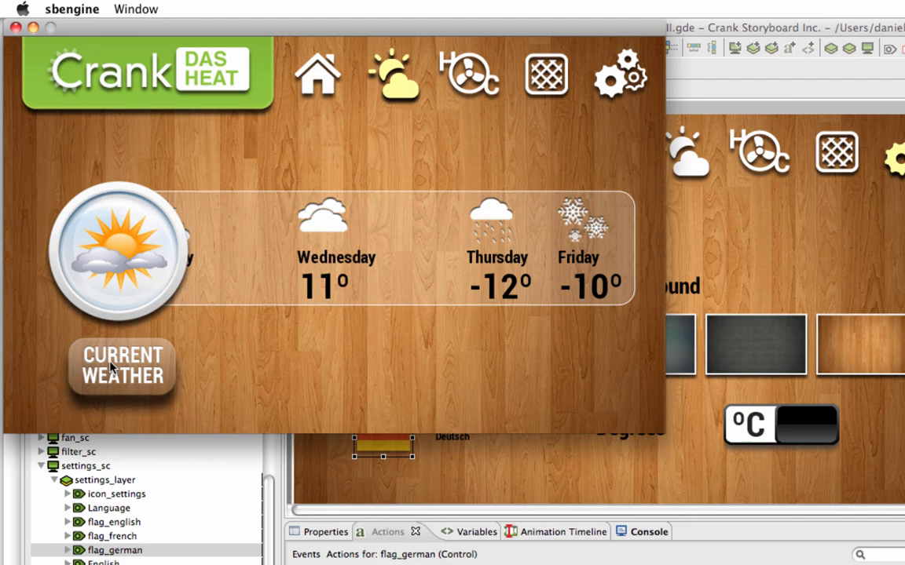
{"action": "left_click", "coordinate": [621, 75]}
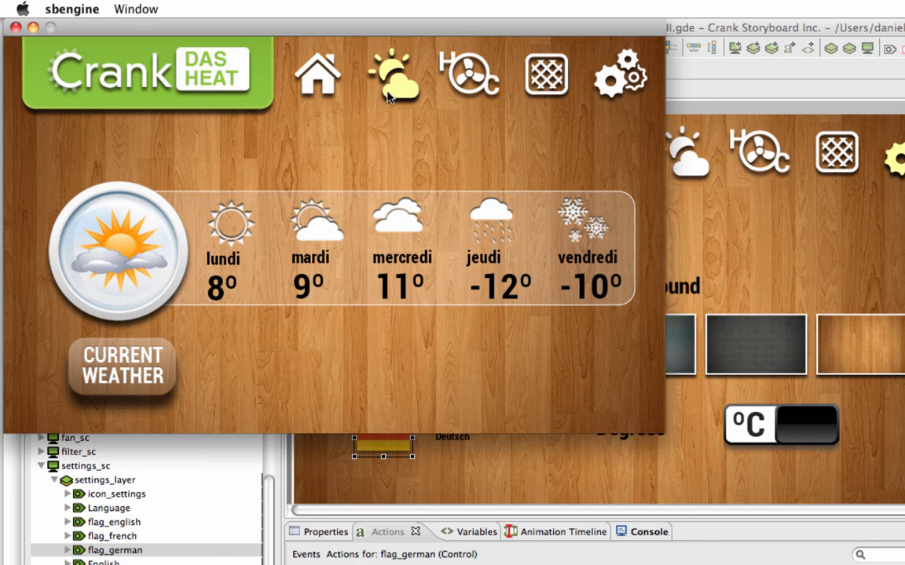
{"action": "left_click", "coordinate": [619, 74]}
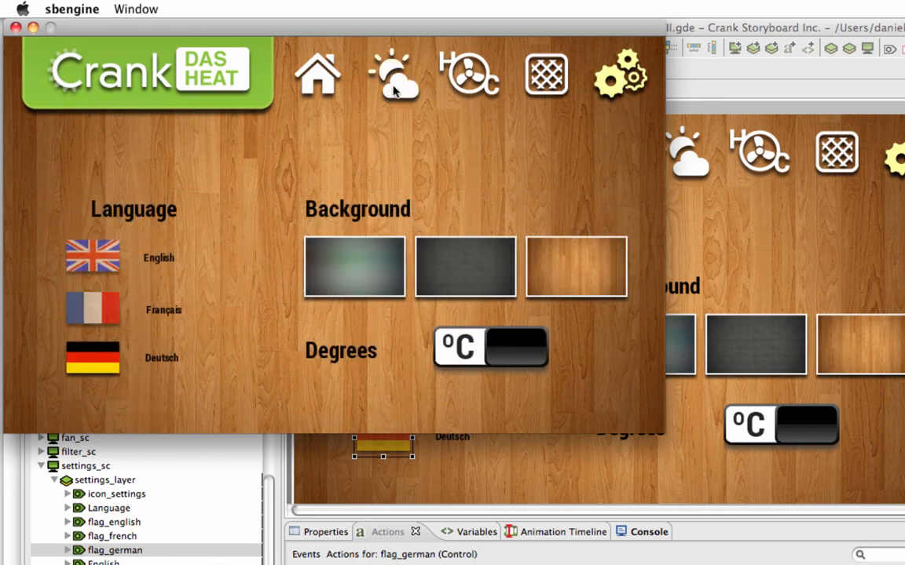
Step: Check the forecast weekdays in German, then English, and return to the current weather view
{"action": "left_click", "coordinate": [393, 76]}
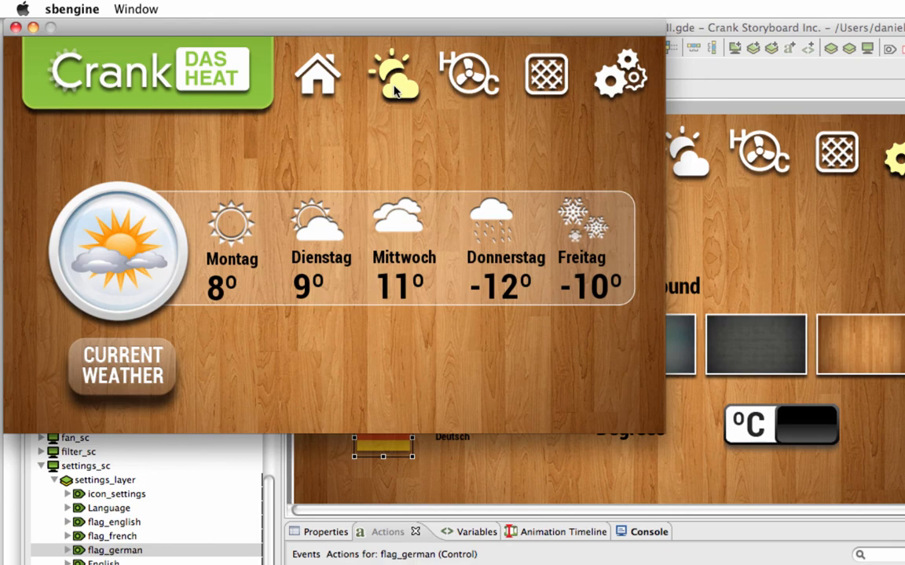
{"action": "left_click", "coordinate": [619, 75]}
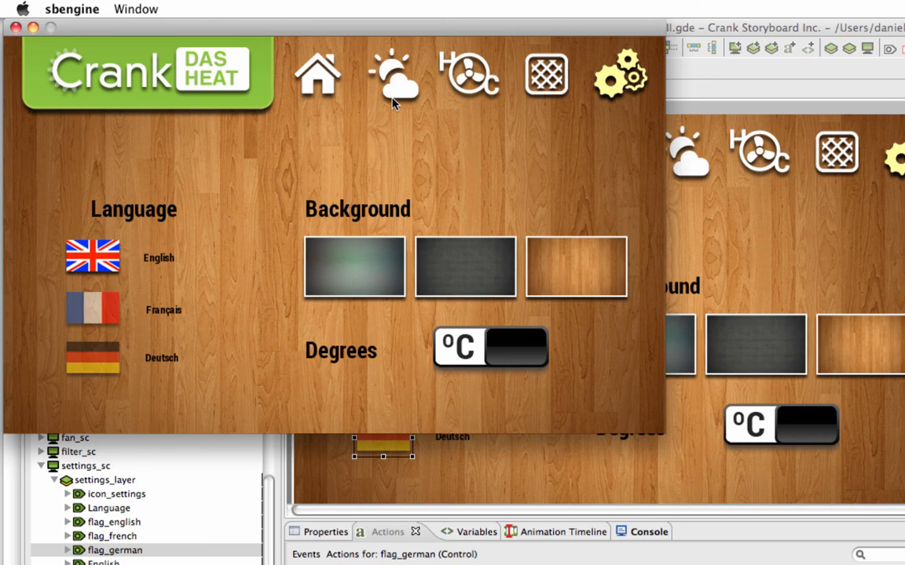
{"action": "left_click", "coordinate": [395, 75]}
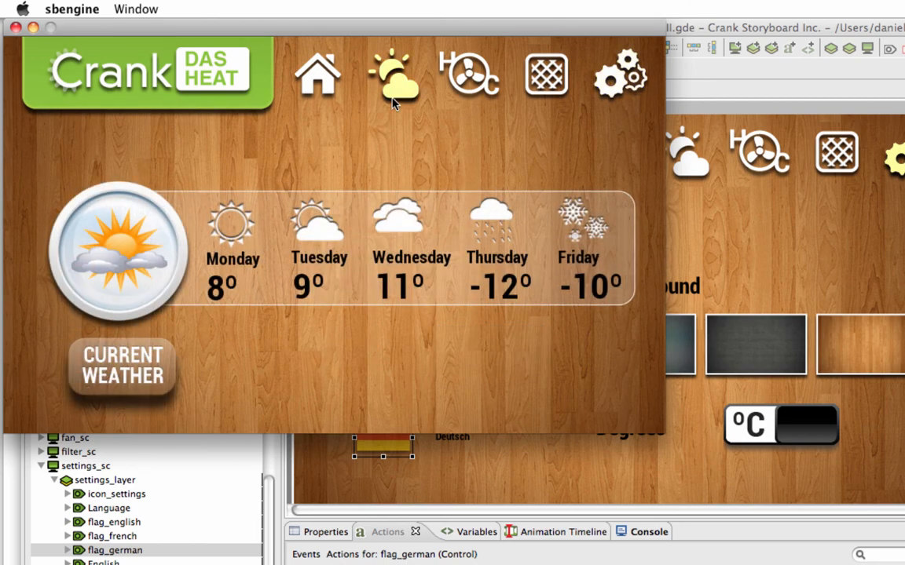
{"action": "mouse_move", "coordinate": [135, 316]}
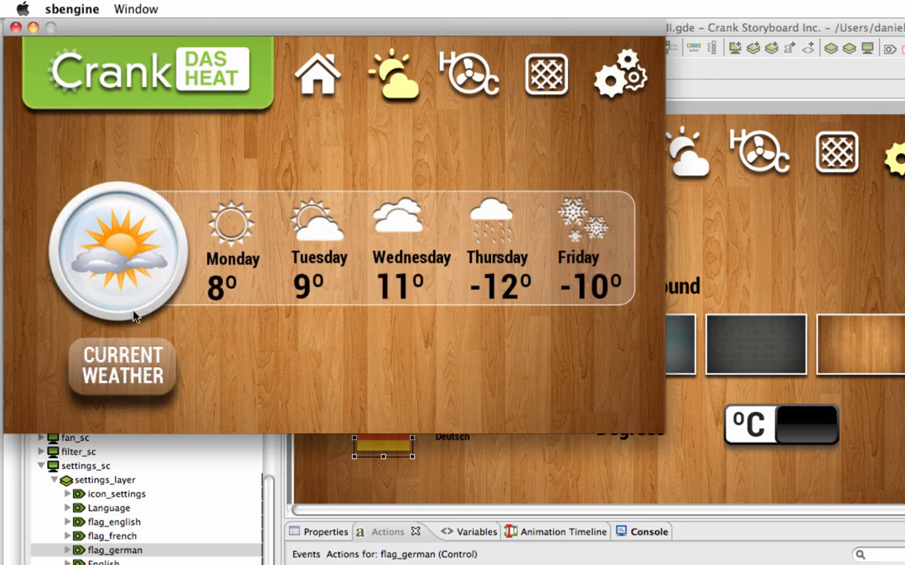
{"action": "left_click", "coordinate": [122, 364]}
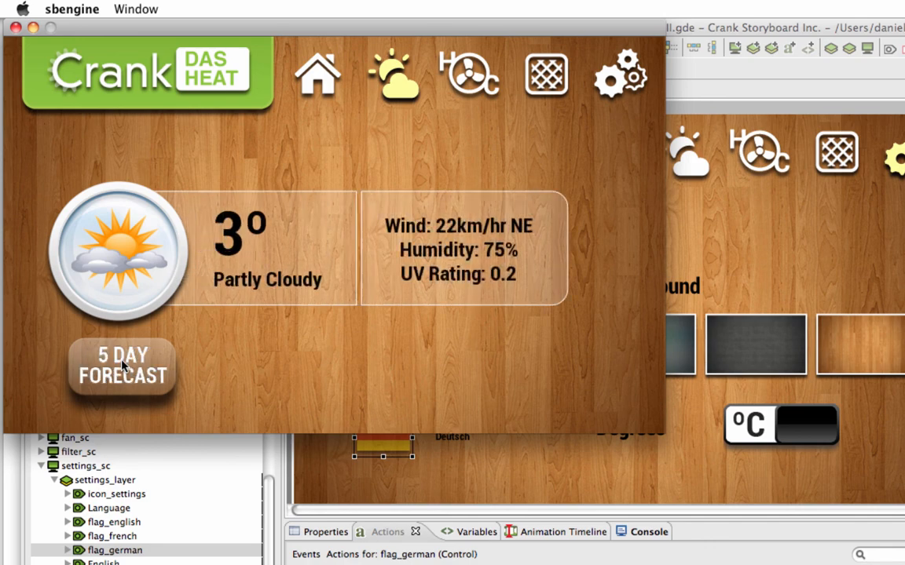